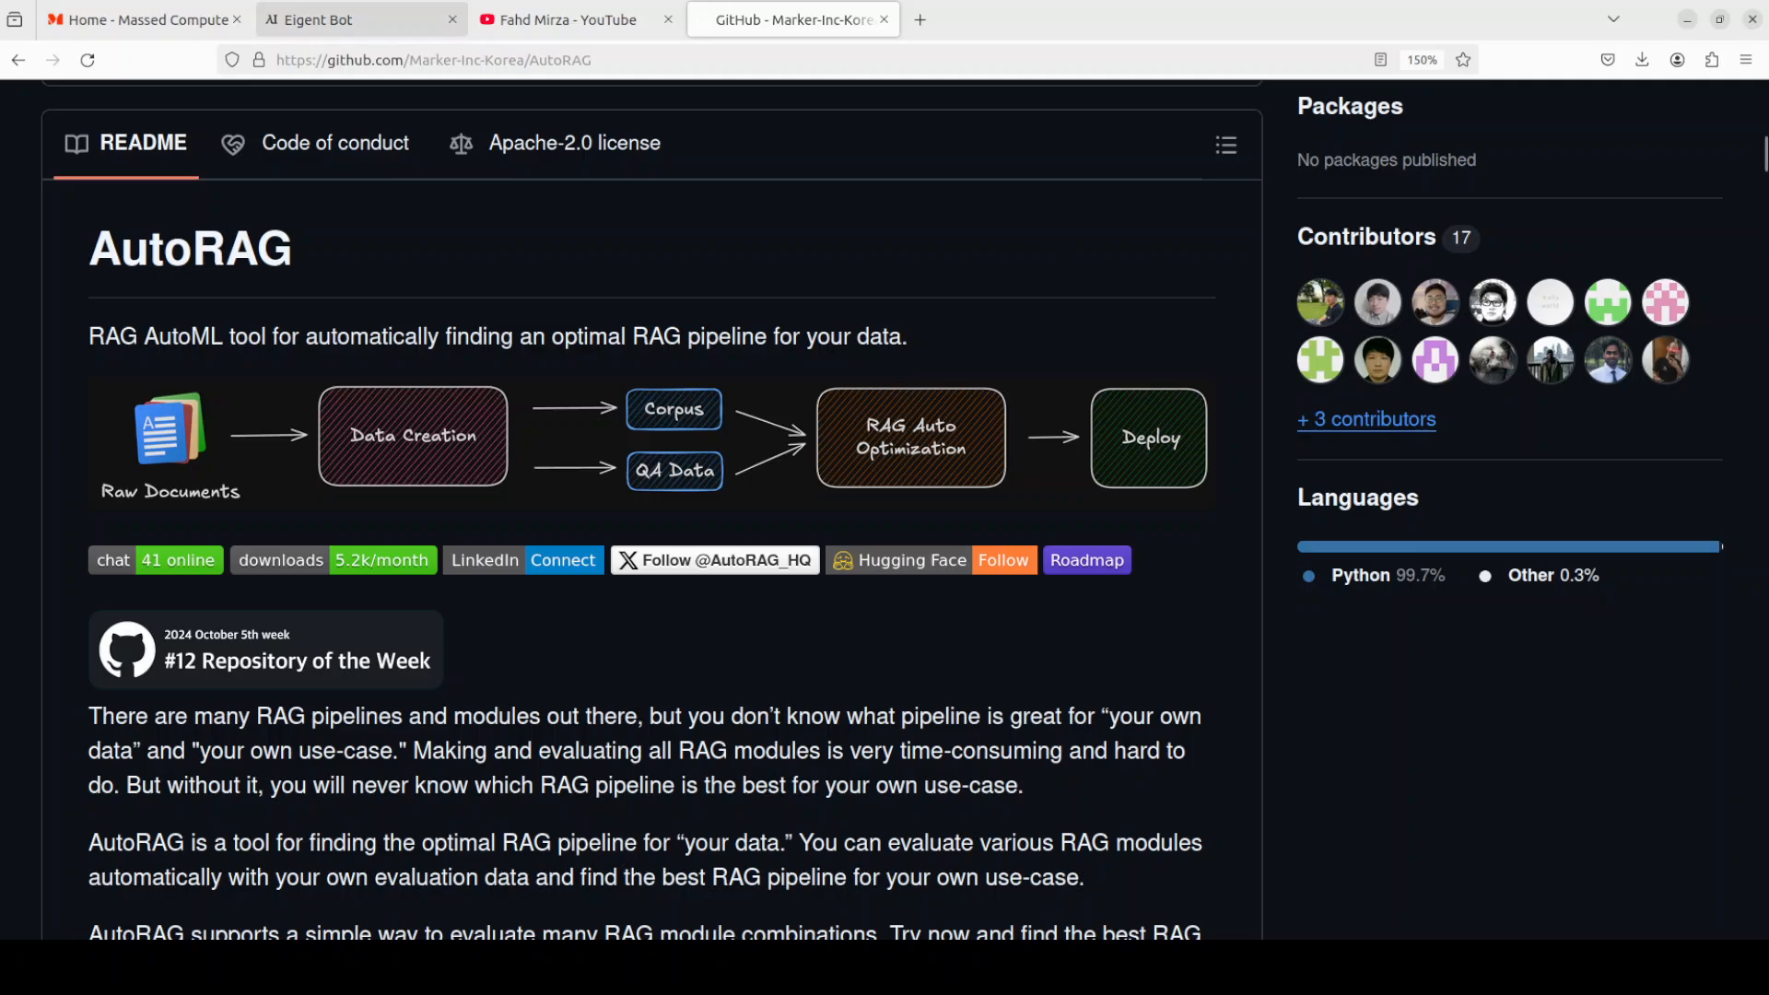
# - Switch from the AutoRAG GitHub README to the Eigent Bot tab
pyautogui.click(332, 19)
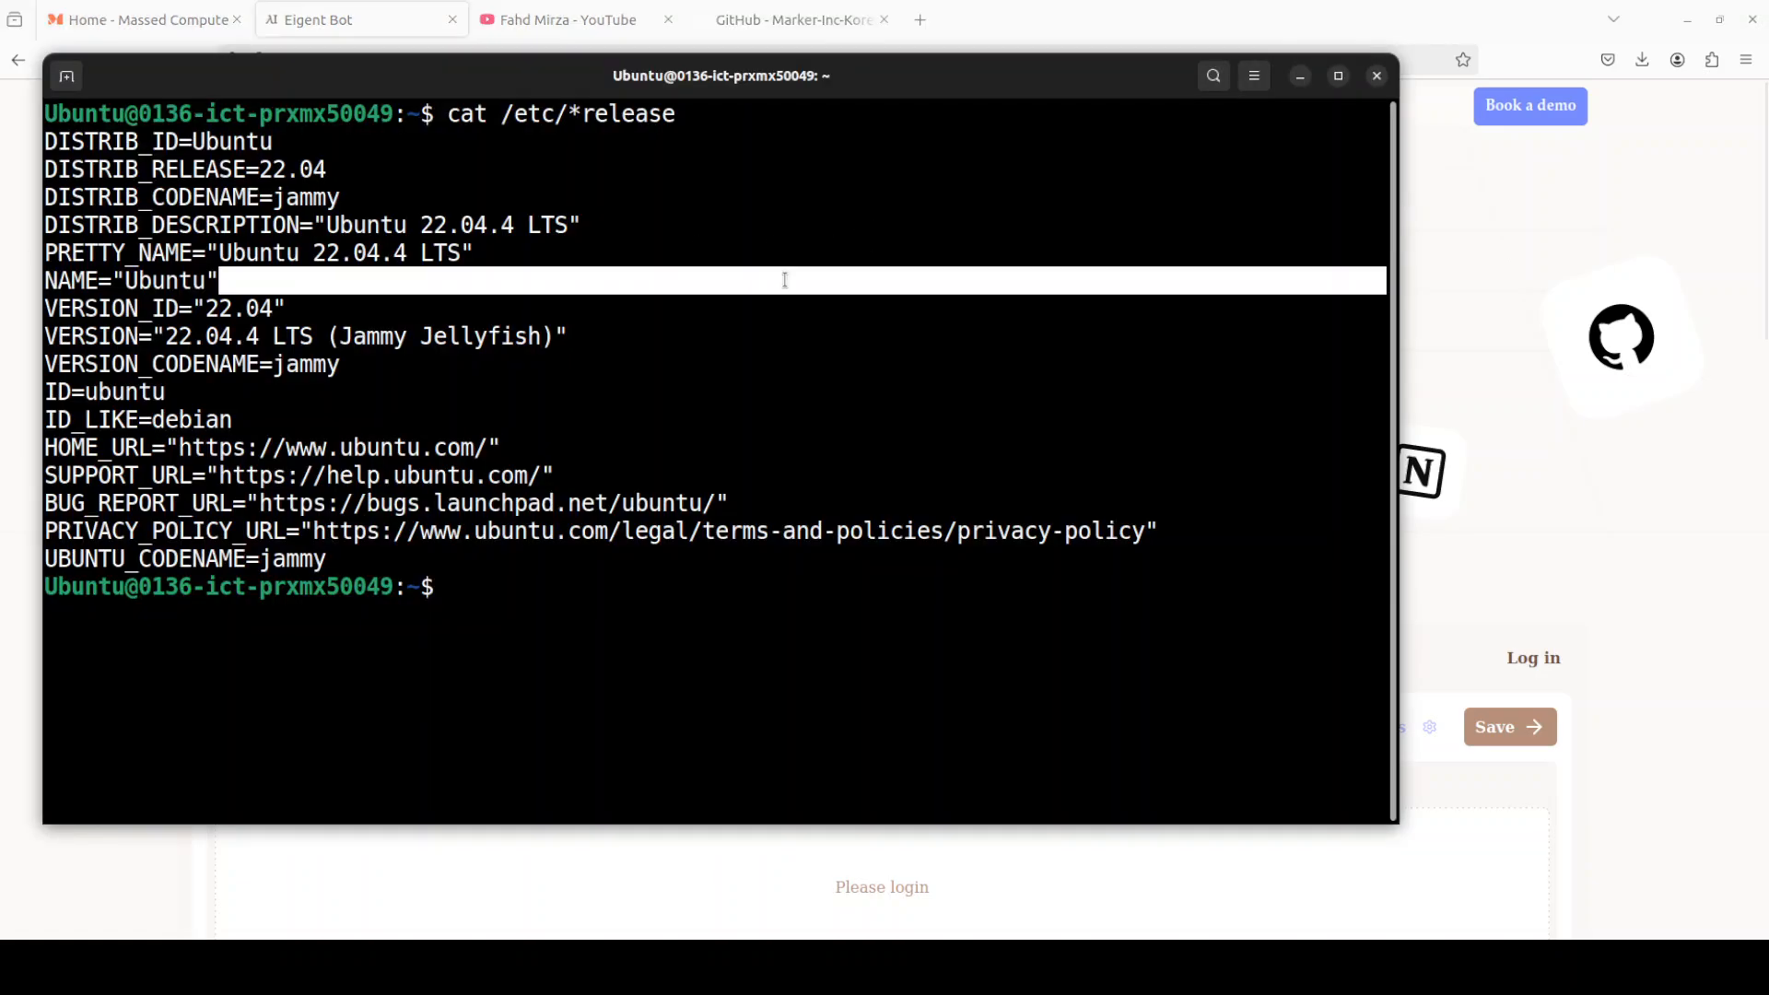
# - Run nvidia-smi to check the RTX A6000 GPU, then show the Massed Compute page
pyautogui.write('nvidia-smi')
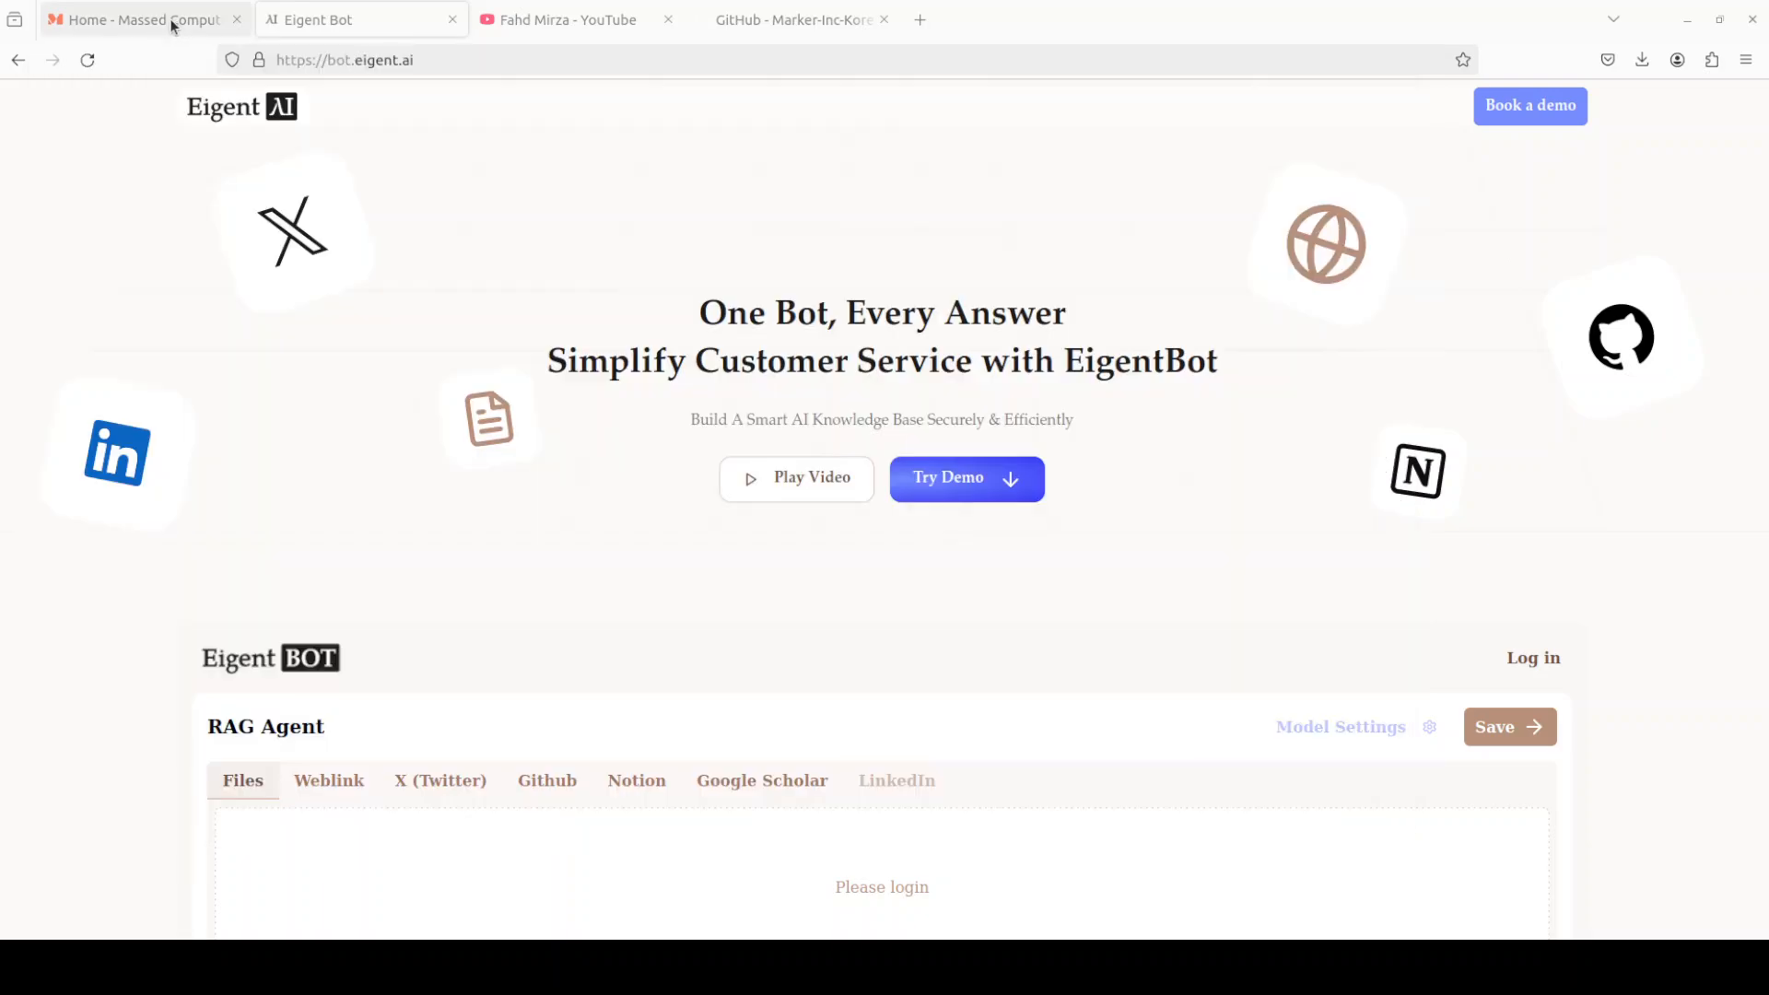
pyautogui.click(138, 20)
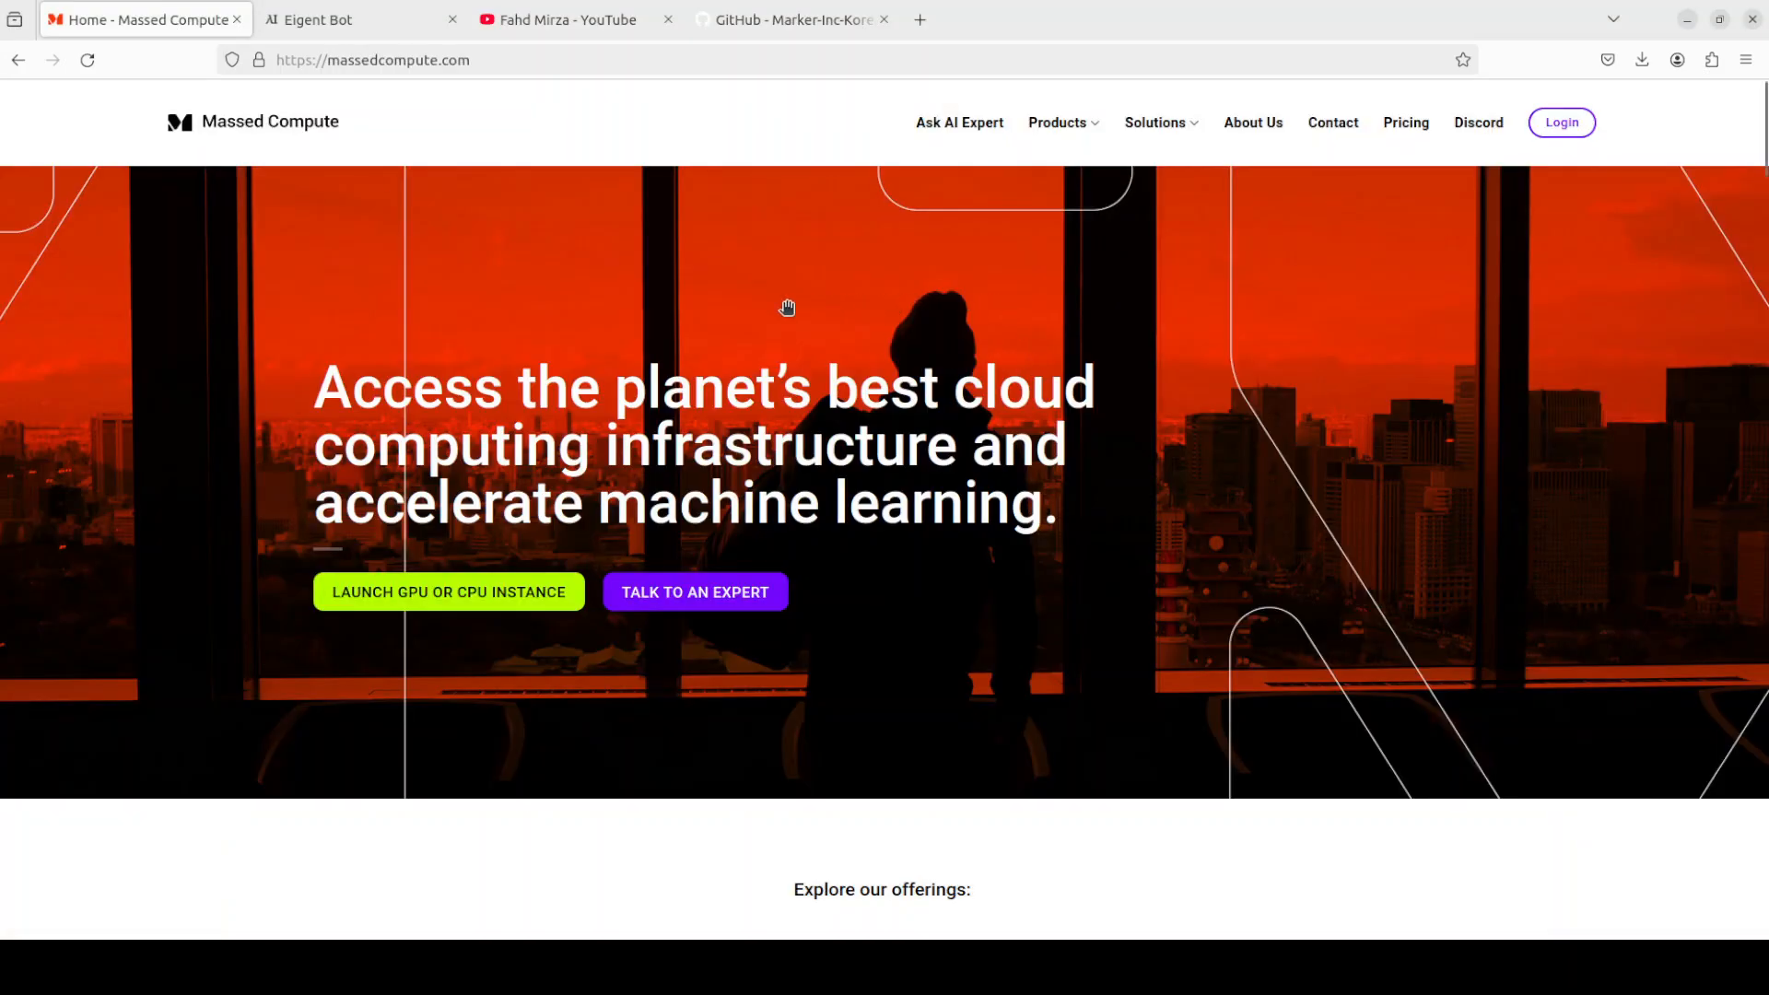
pyautogui.moveTo(789, 287)
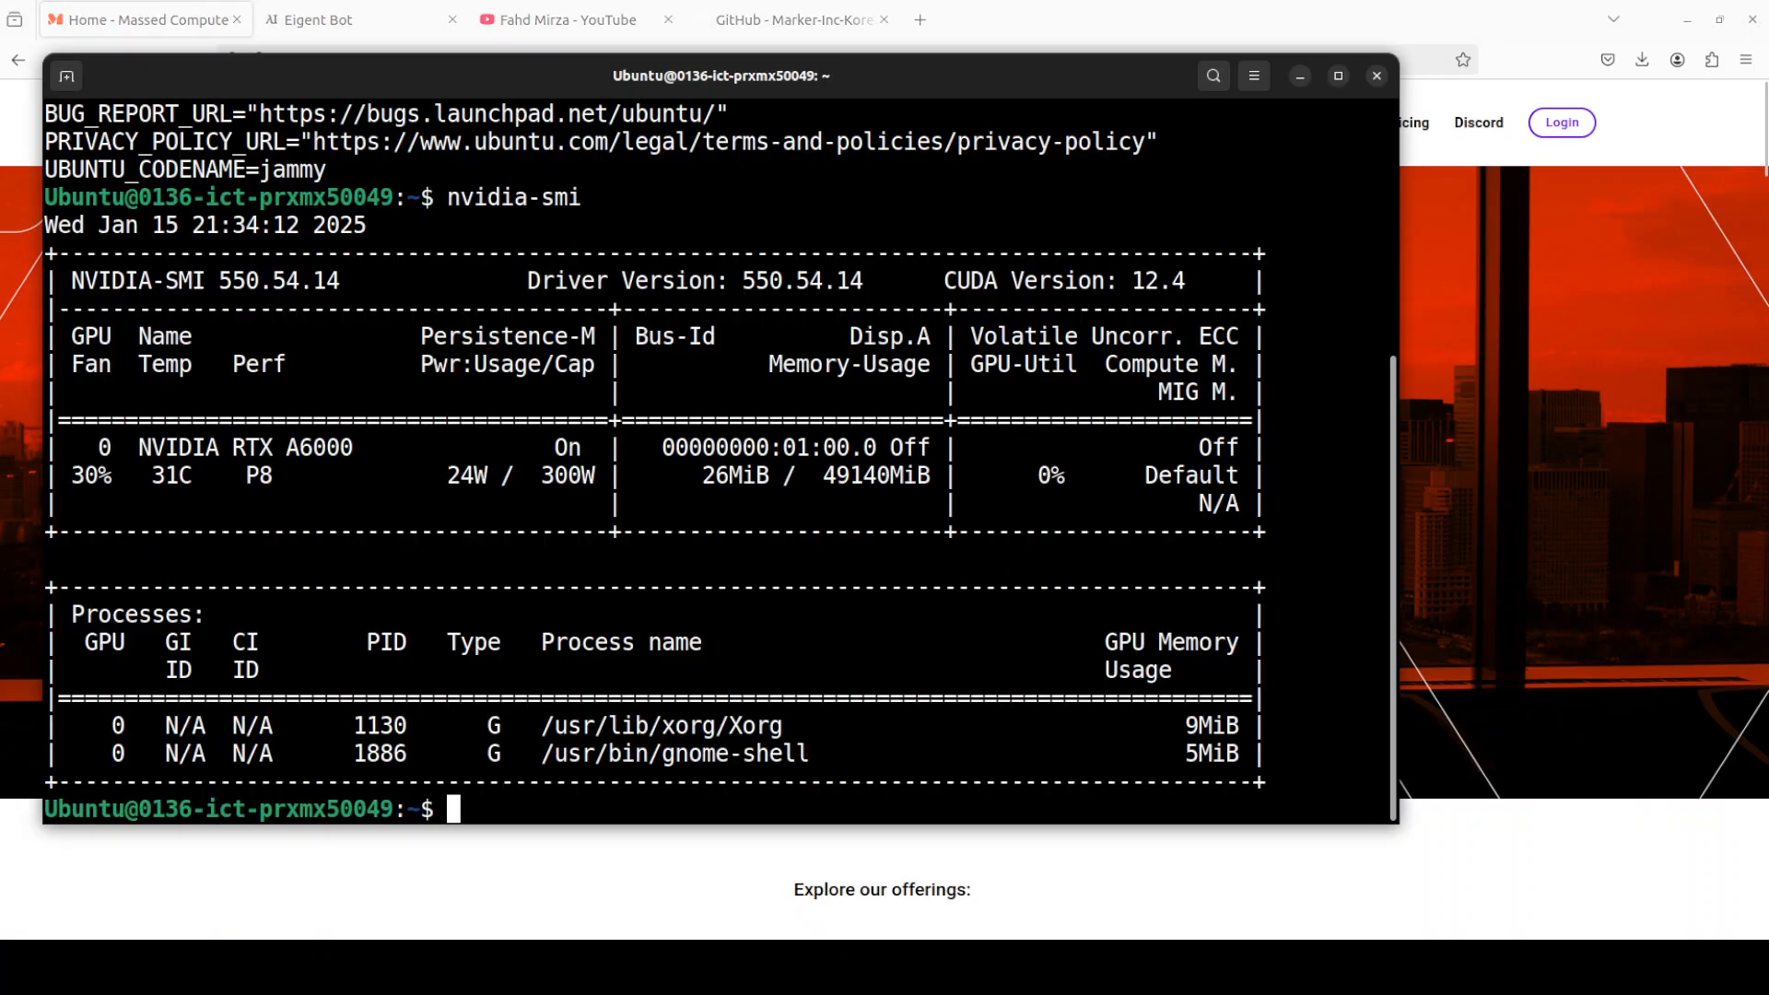
# - Activate the 'ai' conda env and install git-lfs via sudo apt-get after git lfs install fails
pyautogui.write('c')
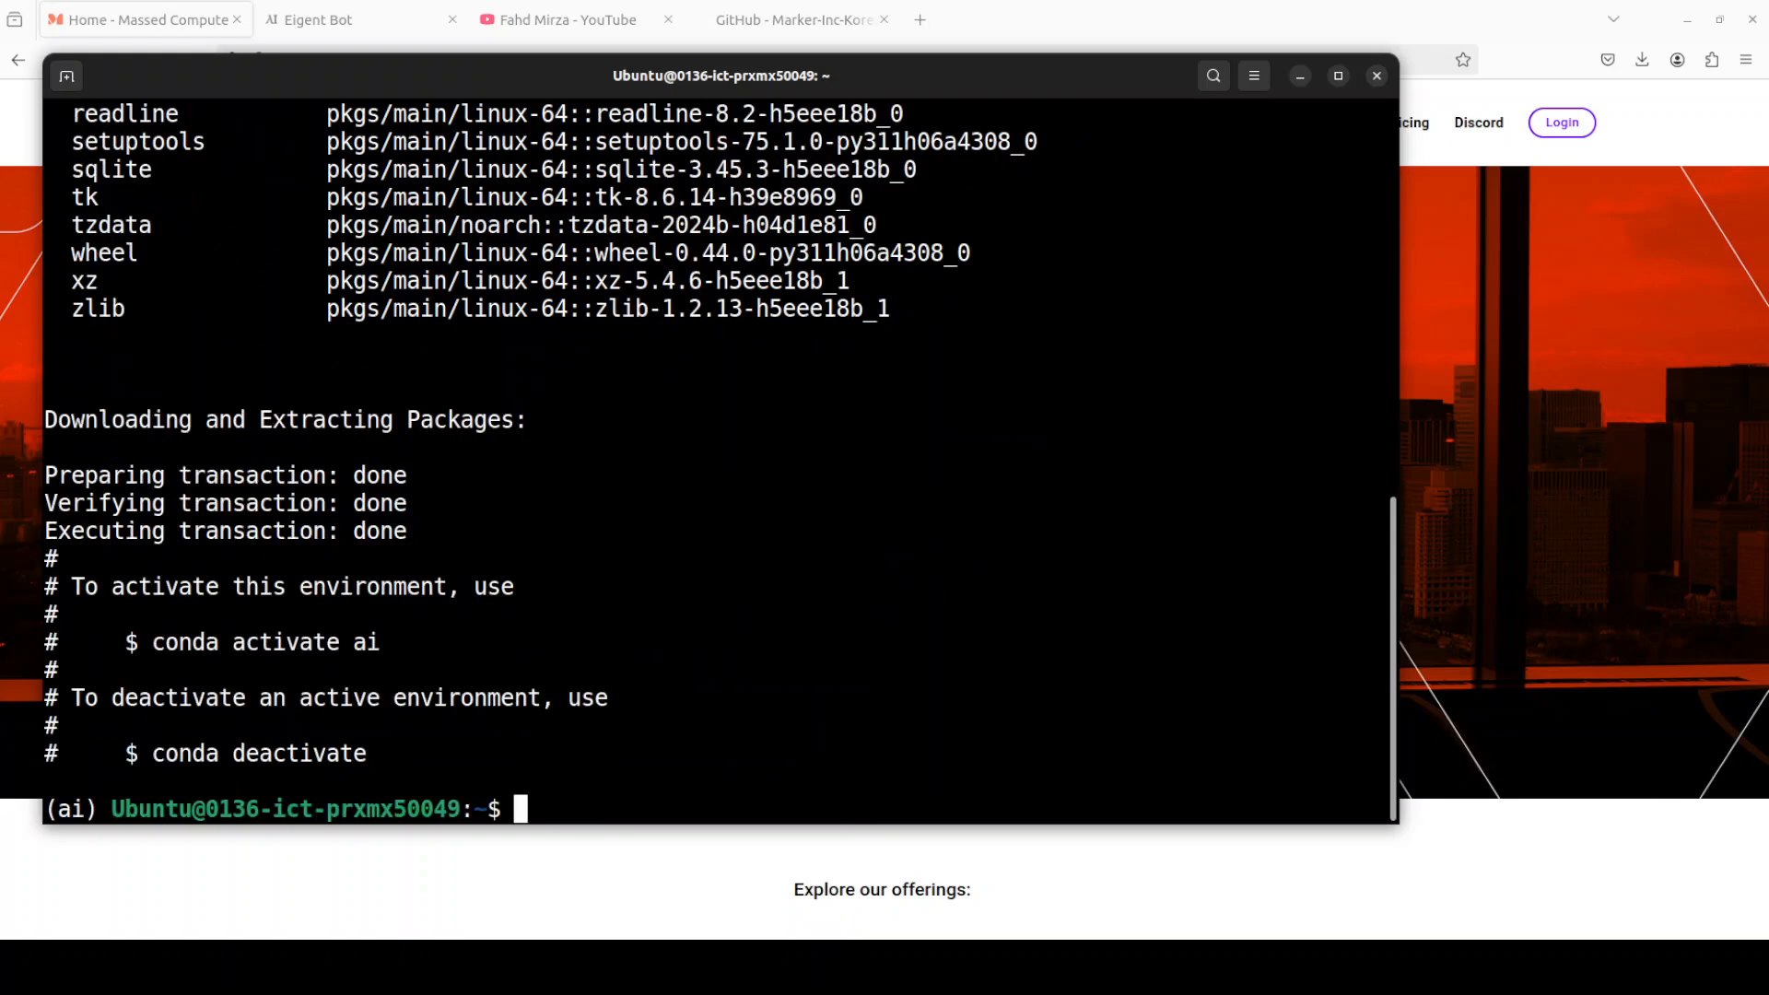
pyautogui.write('git lfs install')
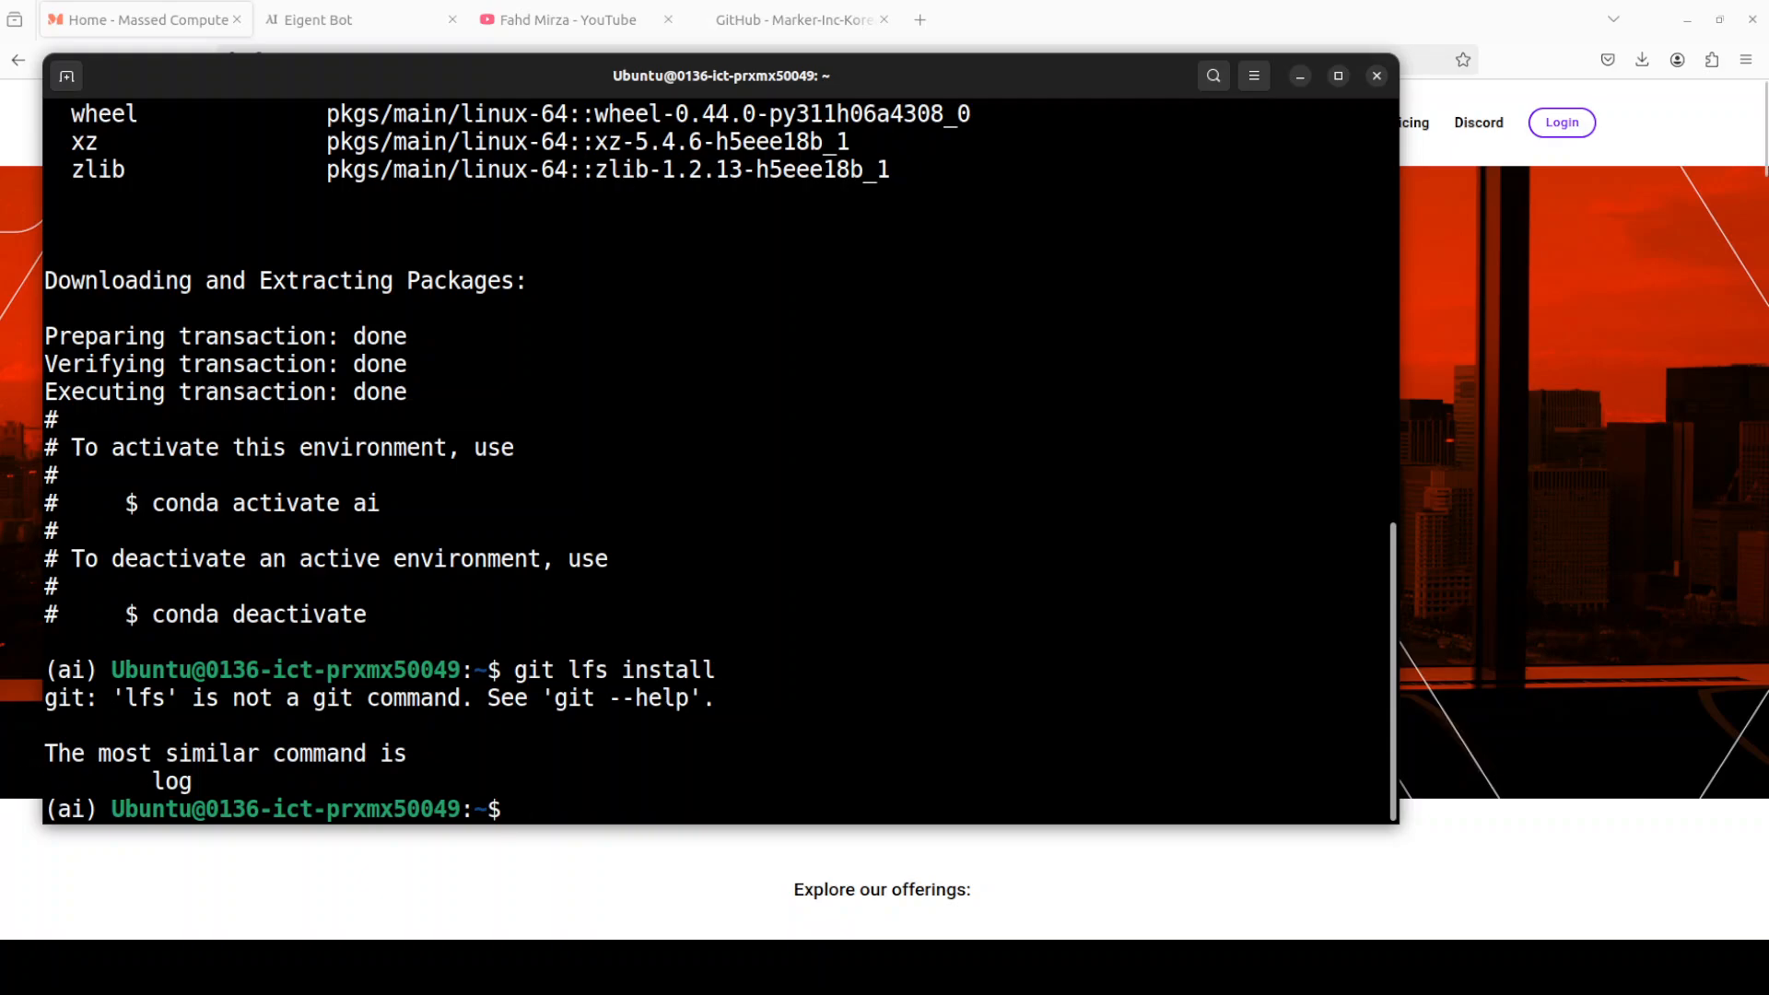
pyautogui.rightClick(736, 560)
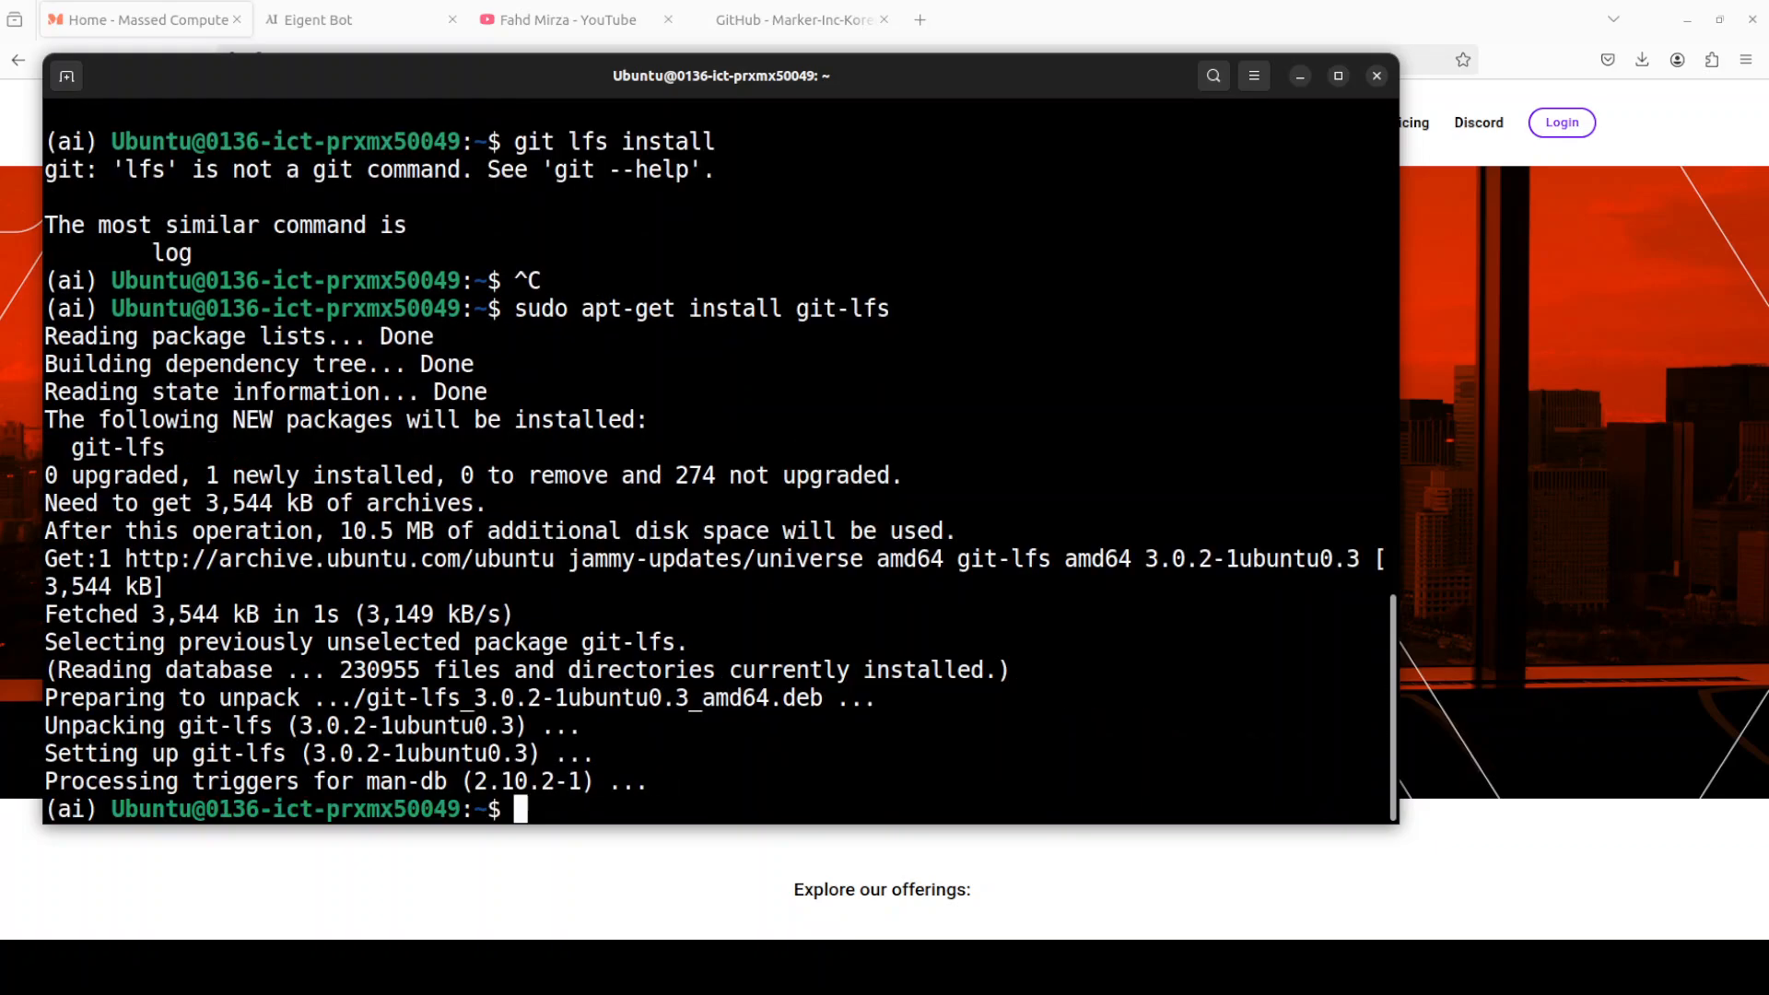
# - Clone Marker-Inc-Korea/AutoRAG, cd into it and launch the chatbot with python3 app.py
pyautogui.write('git clone https://github.com/Marker-Inc-Korea/AutoRAG.git && cd AutoRAG')
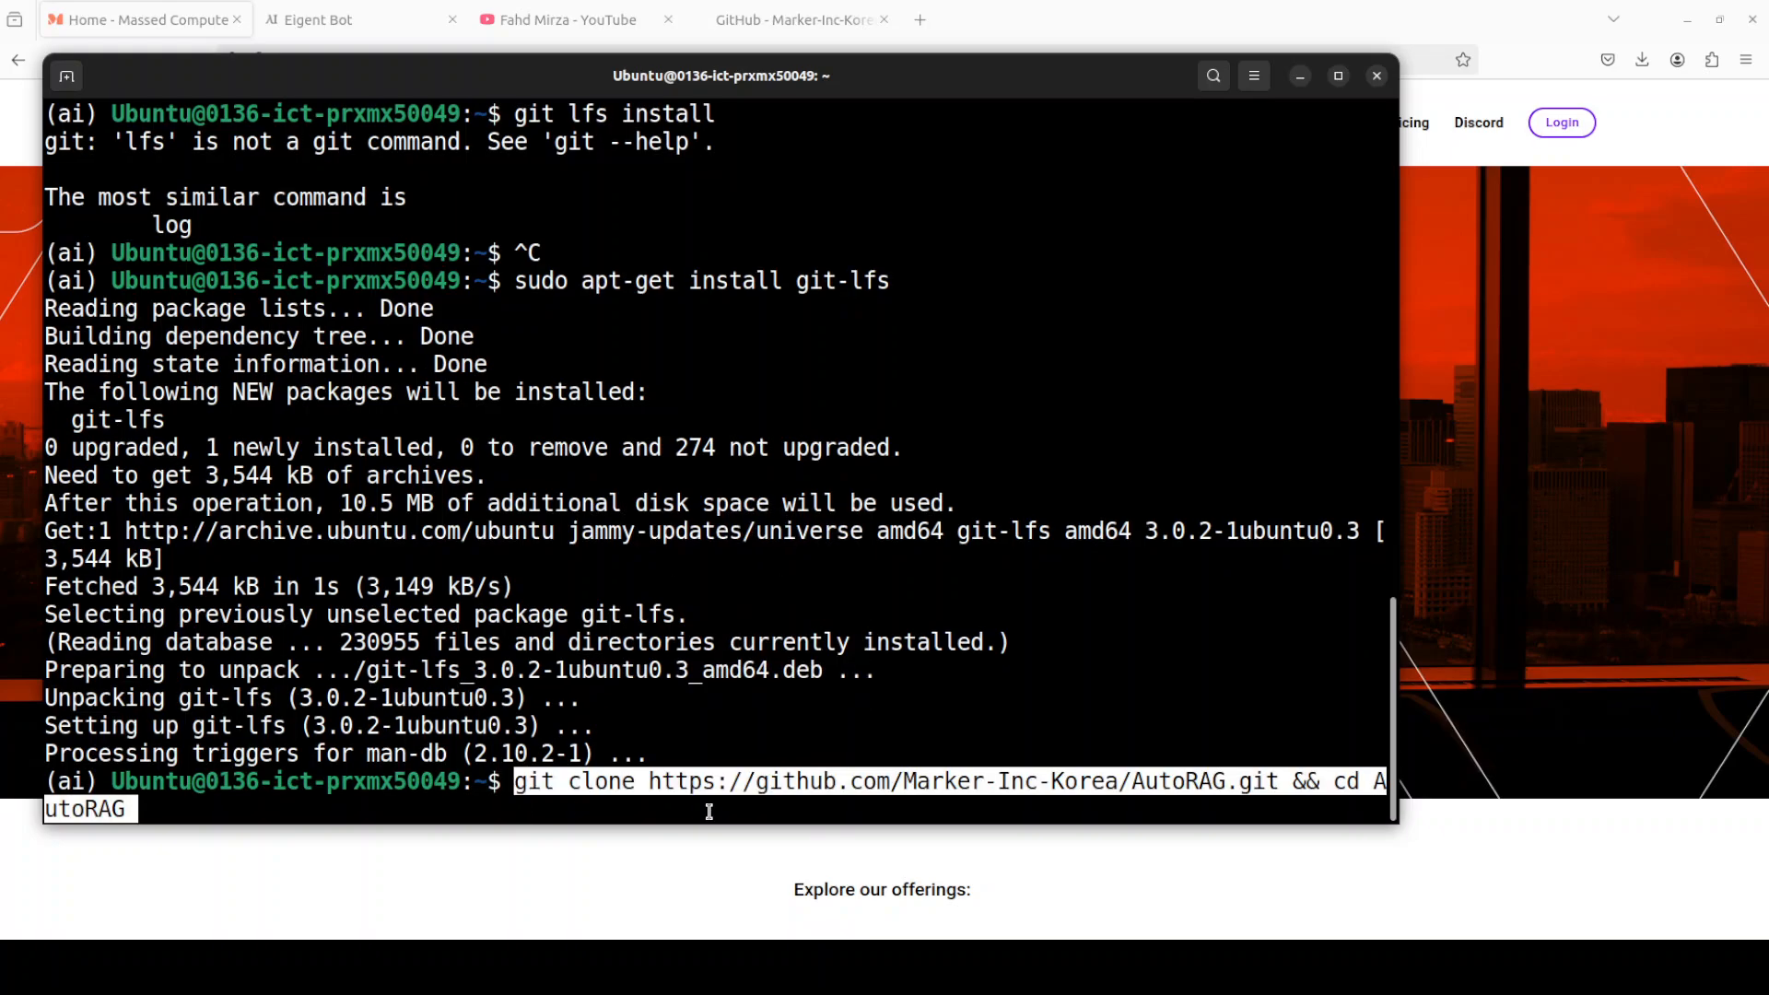
pyautogui.moveTo(1056, 781)
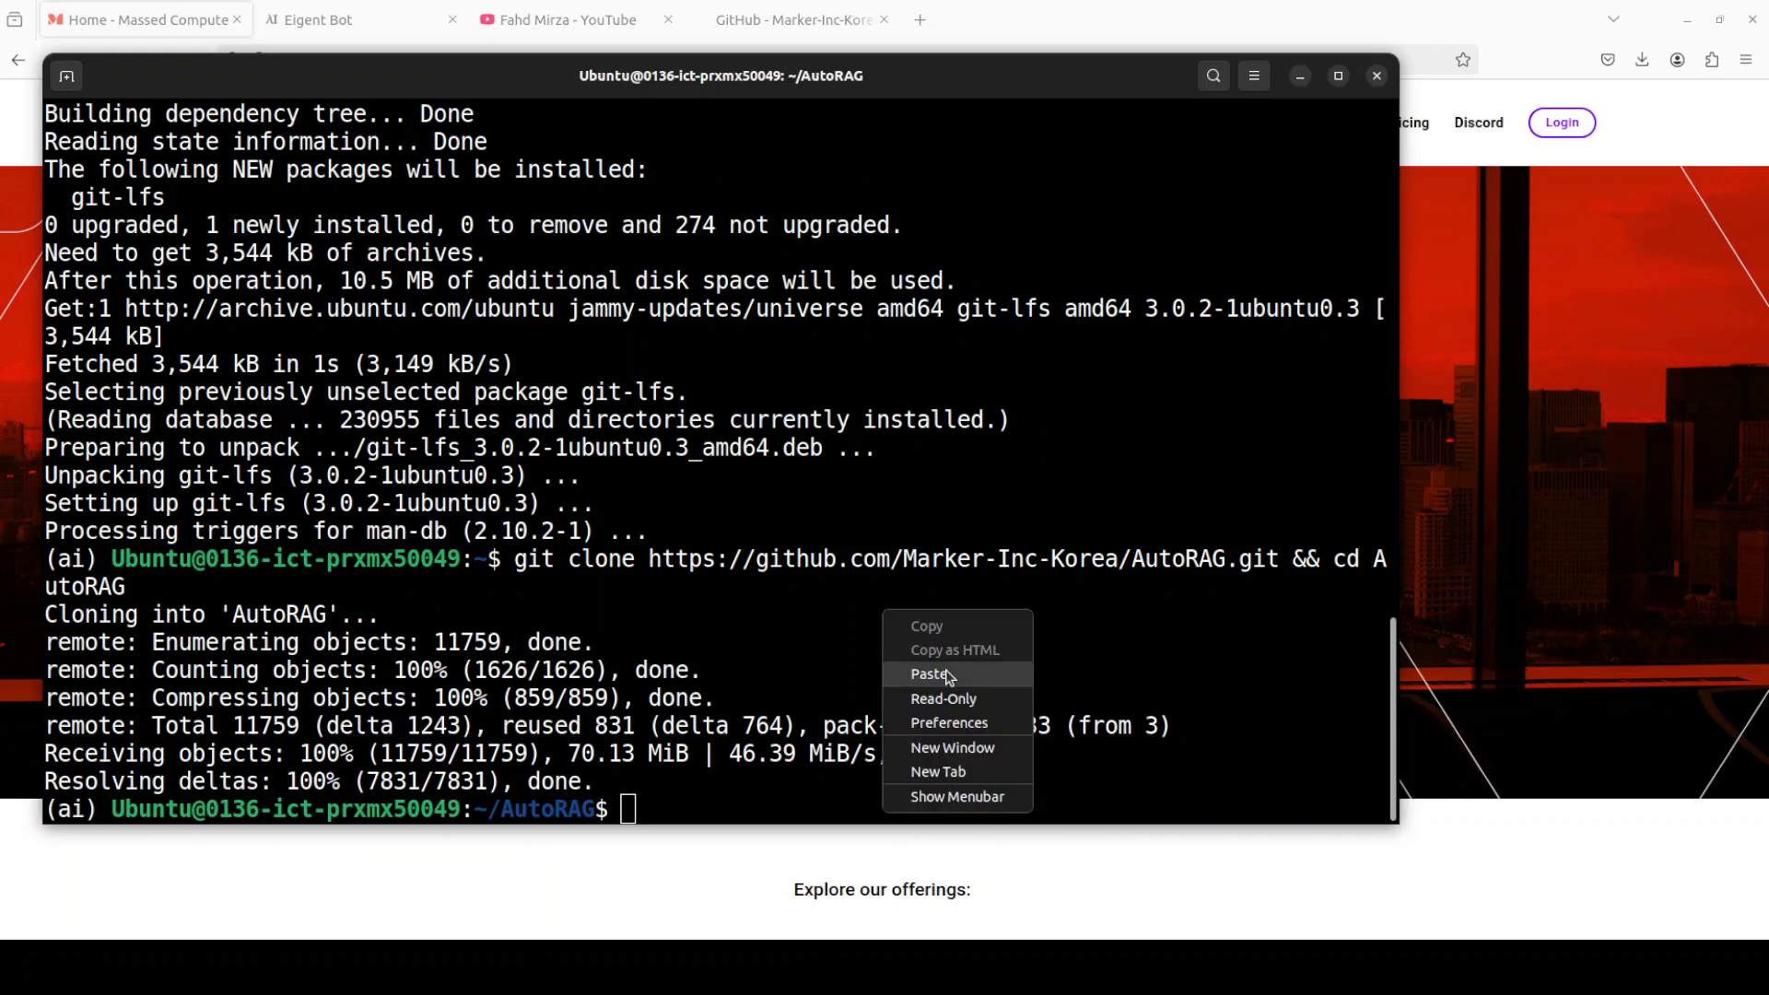
pyautogui.click(925, 675)
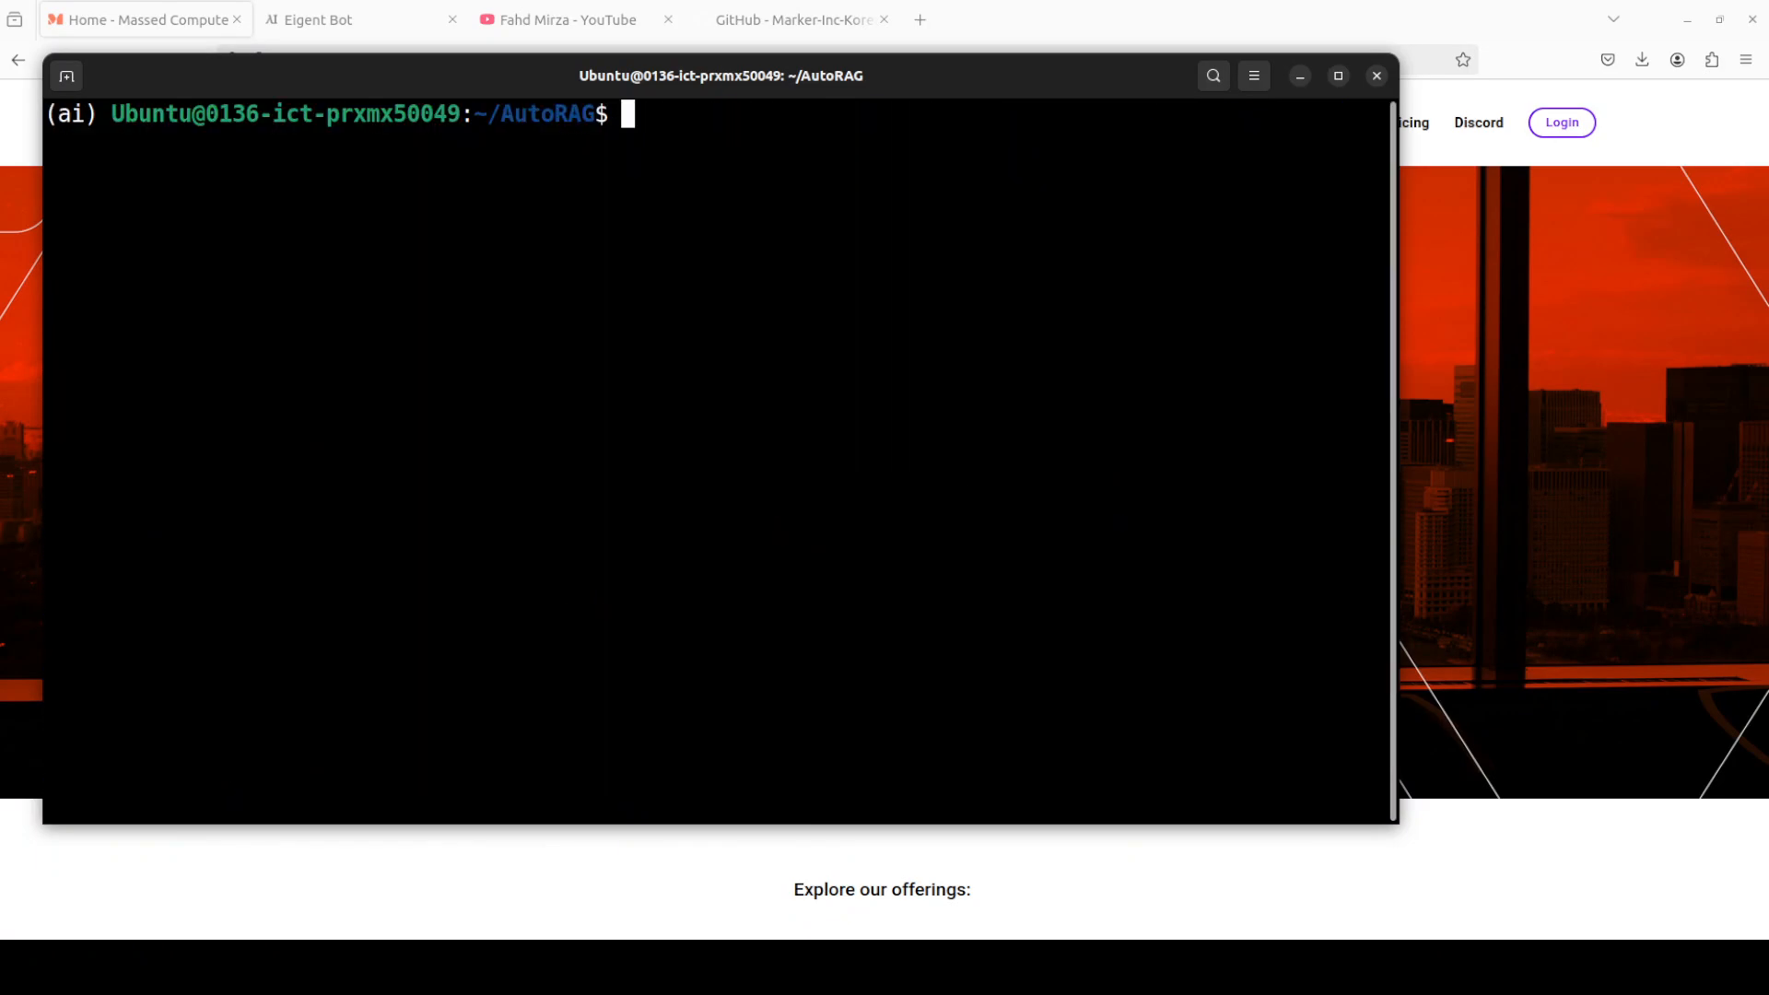
pyautogui.rightClick(715, 407)
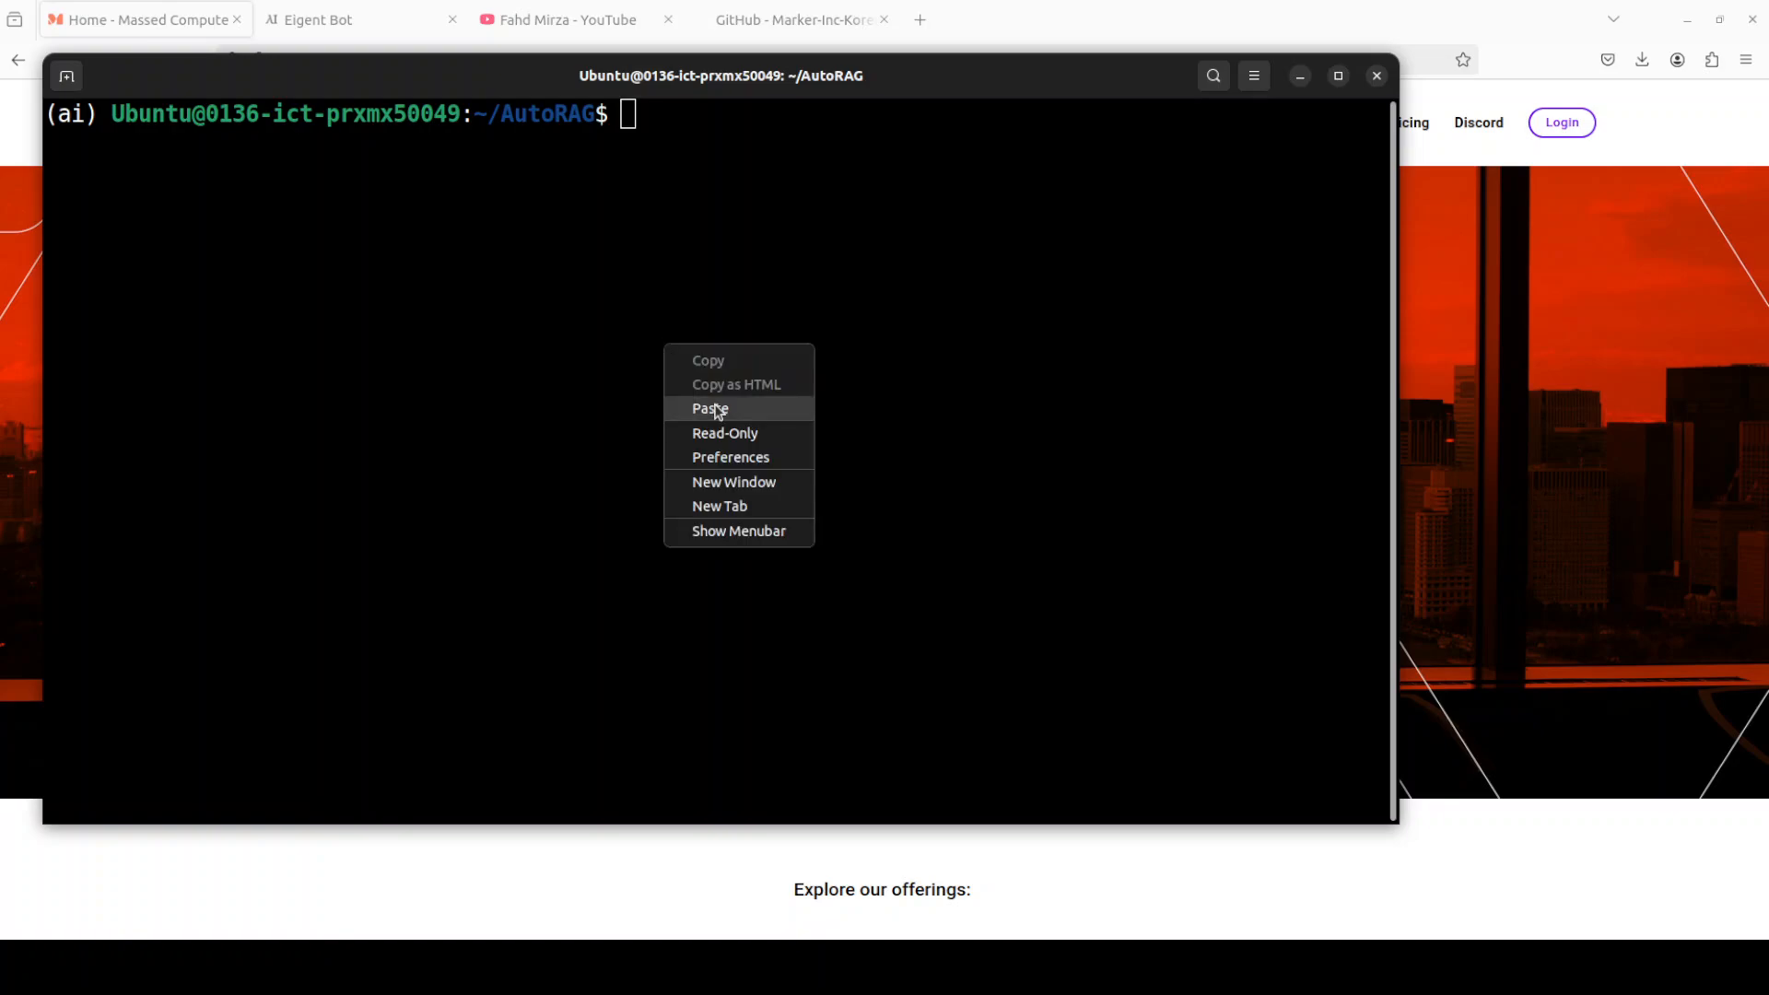
pyautogui.click(708, 407)
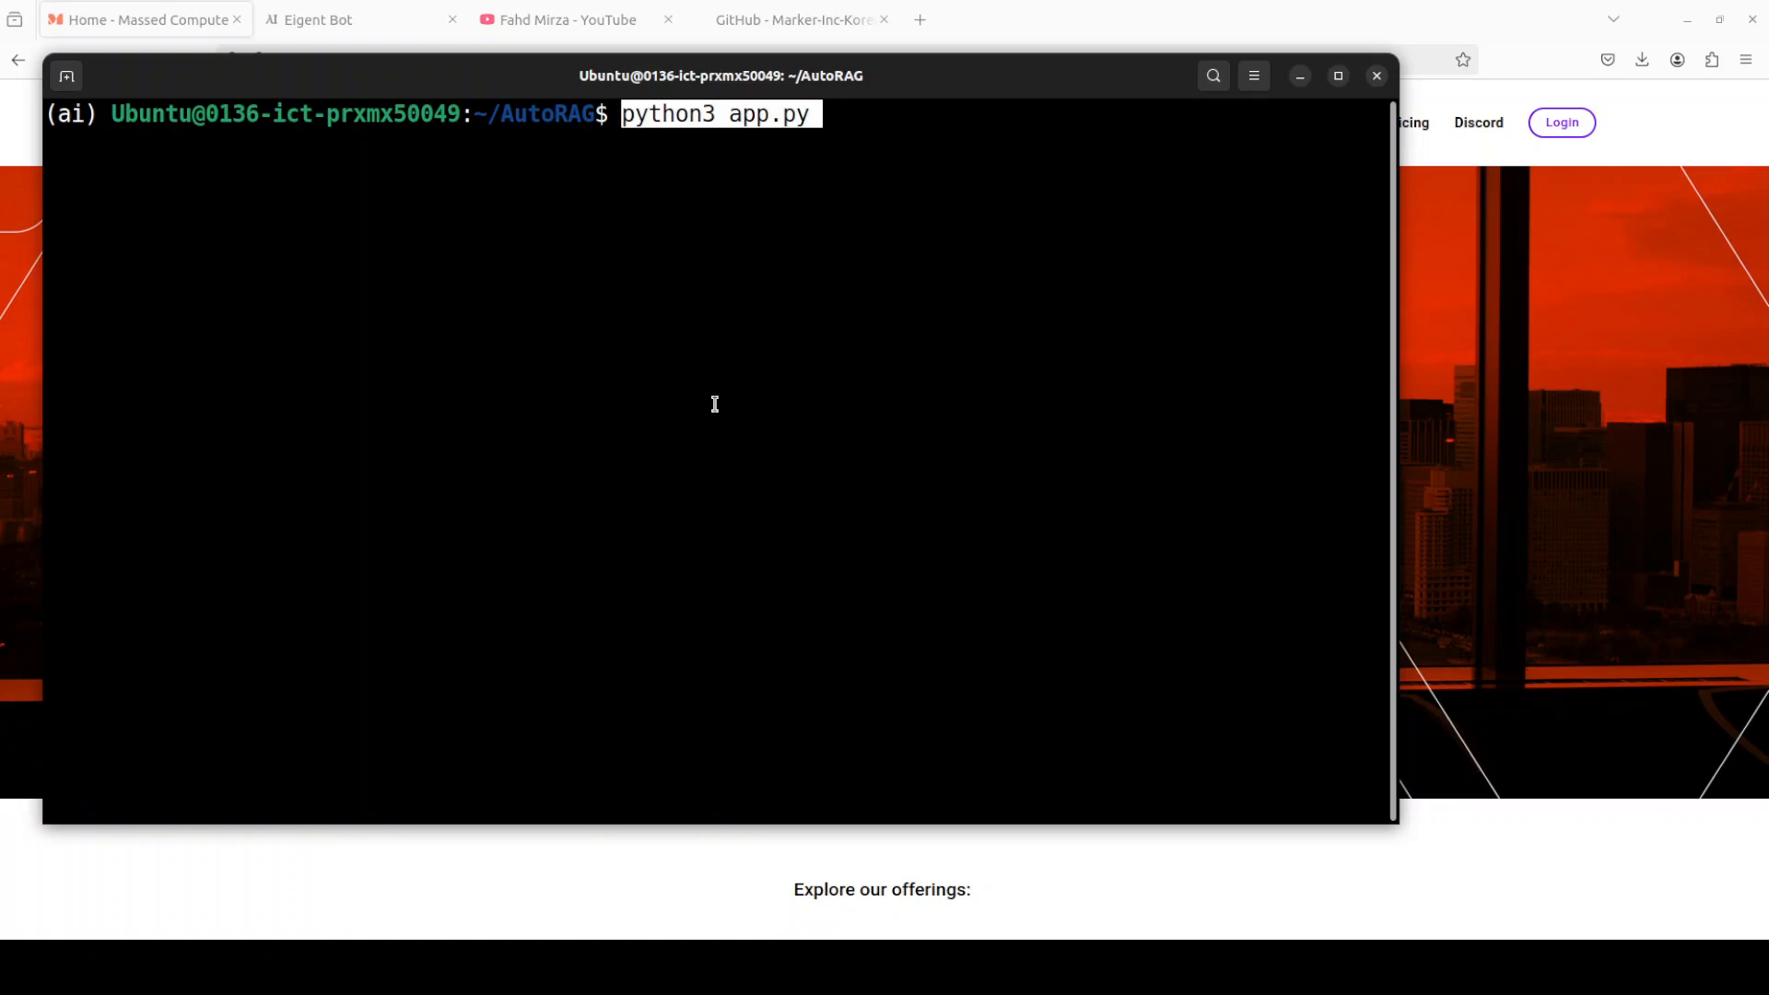
pyautogui.moveTo(671, 228)
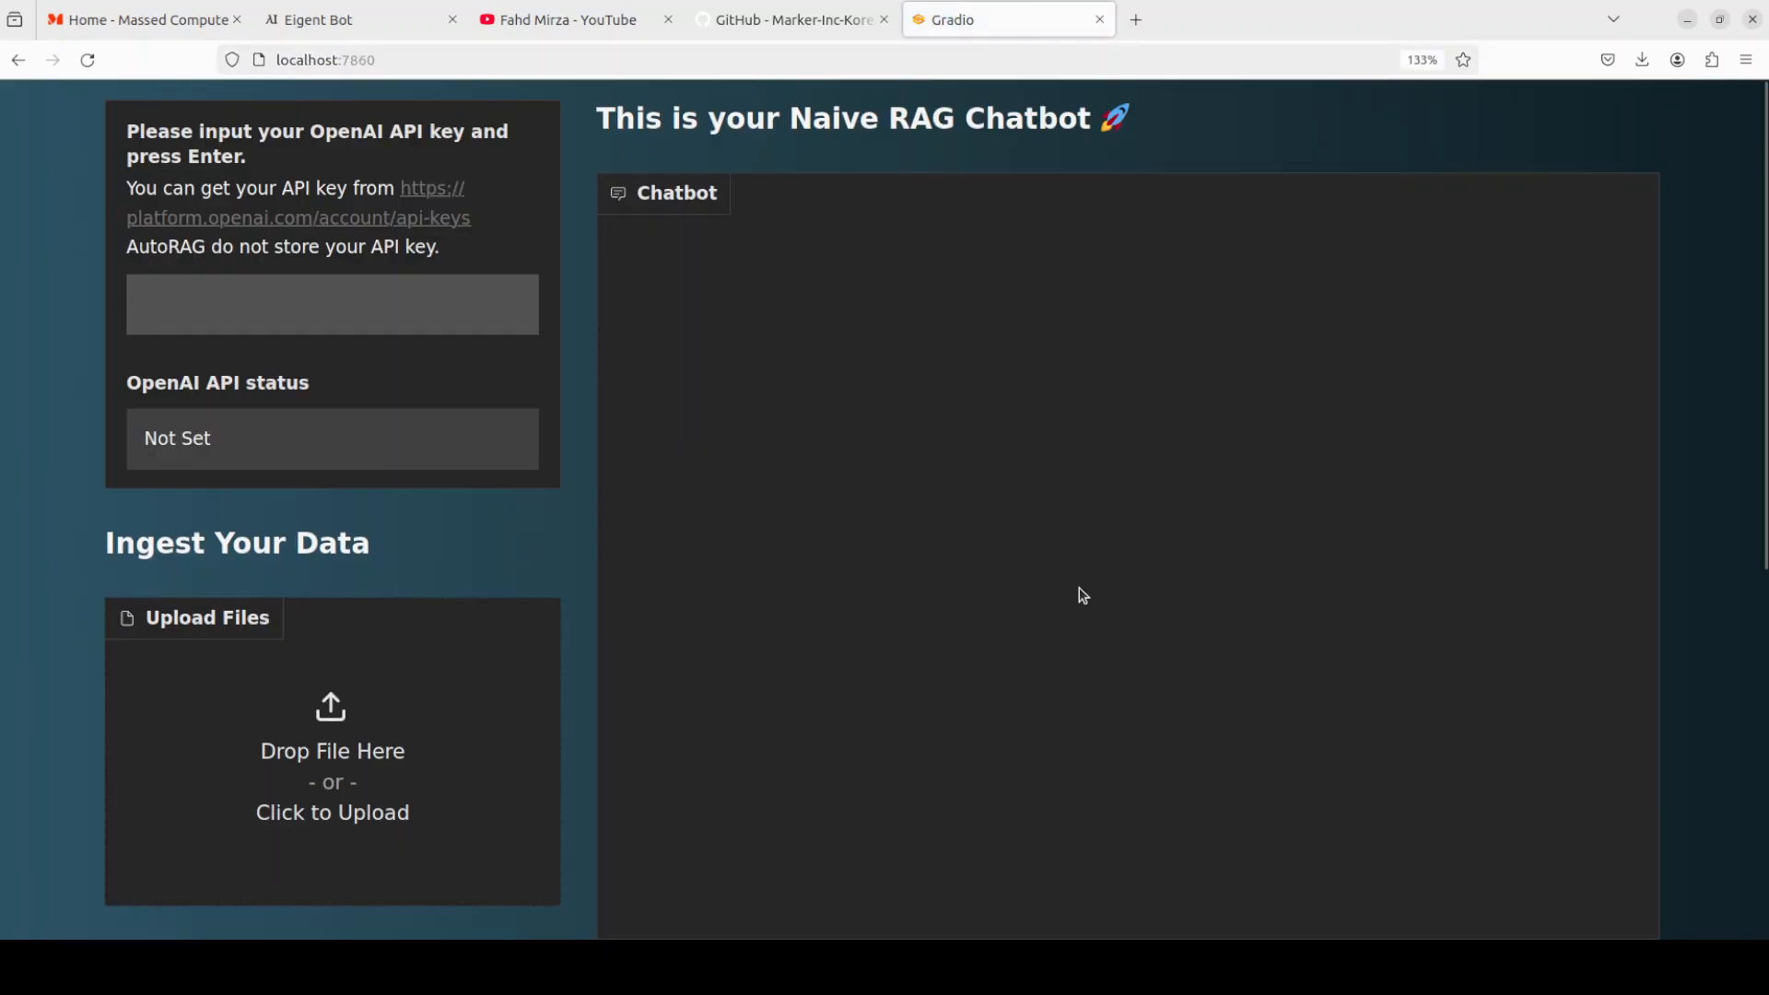
# - Enter the OpenAI API key so the status reads Setting complete
pyautogui.click(331, 304)
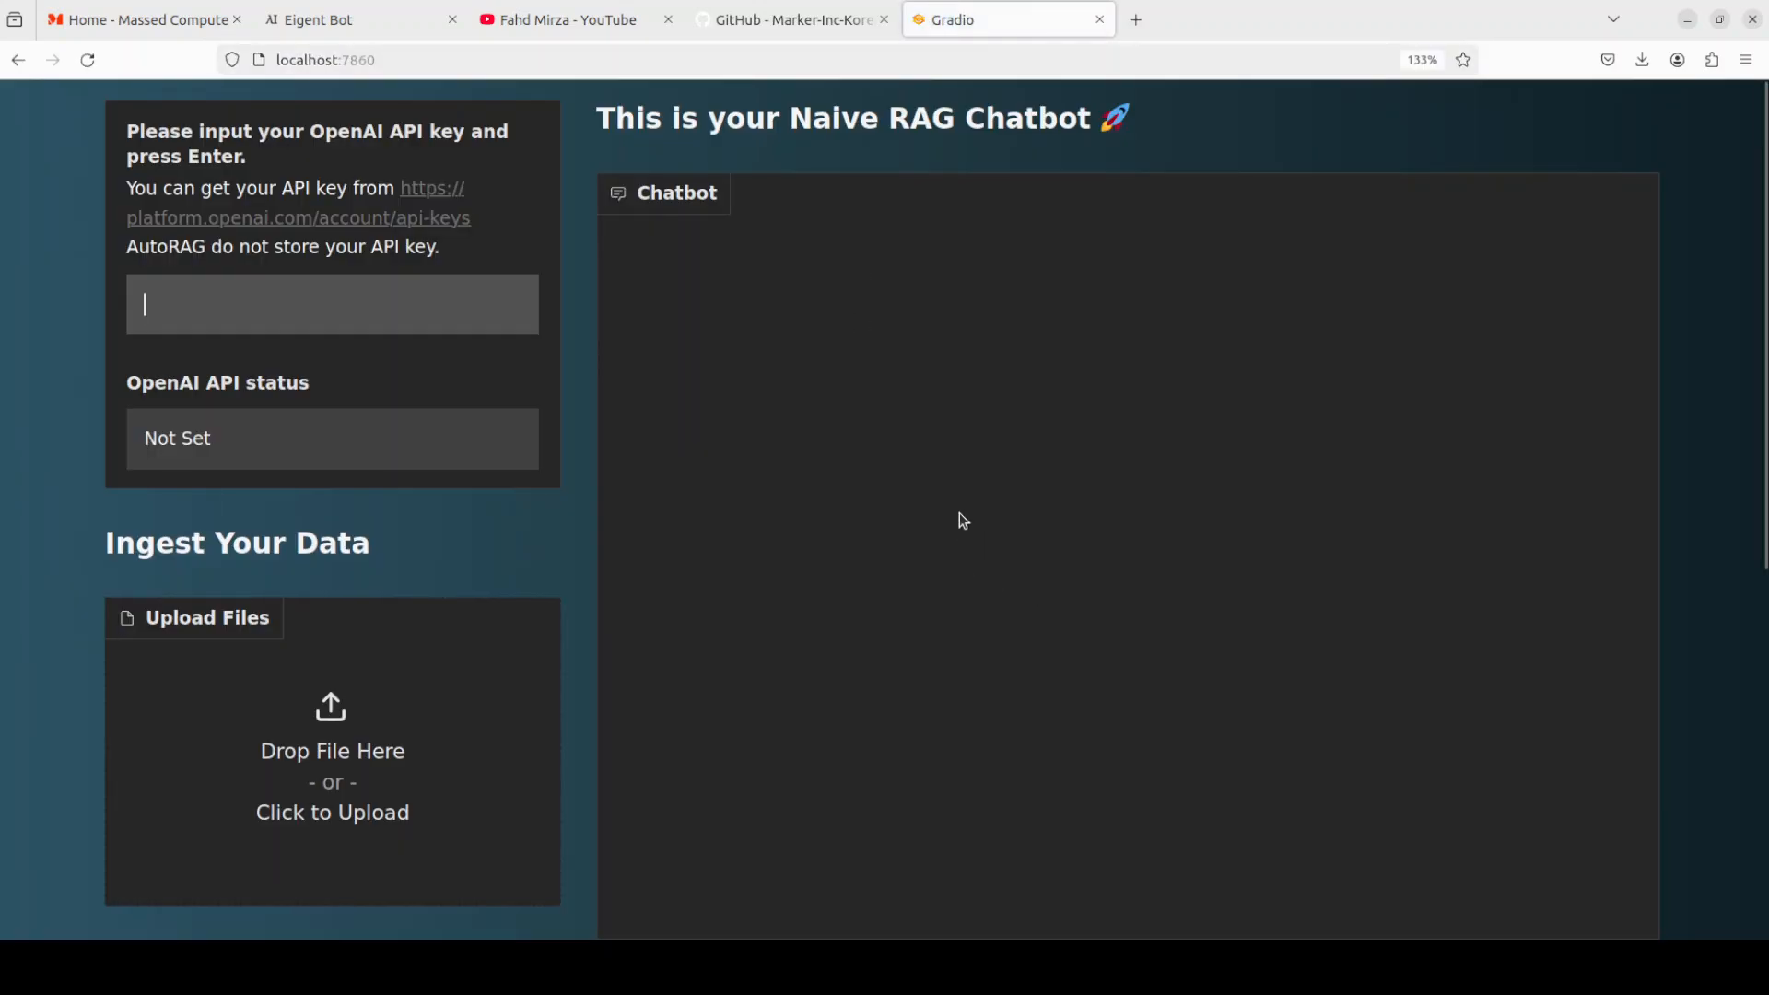
pyautogui.moveTo(1080, 155)
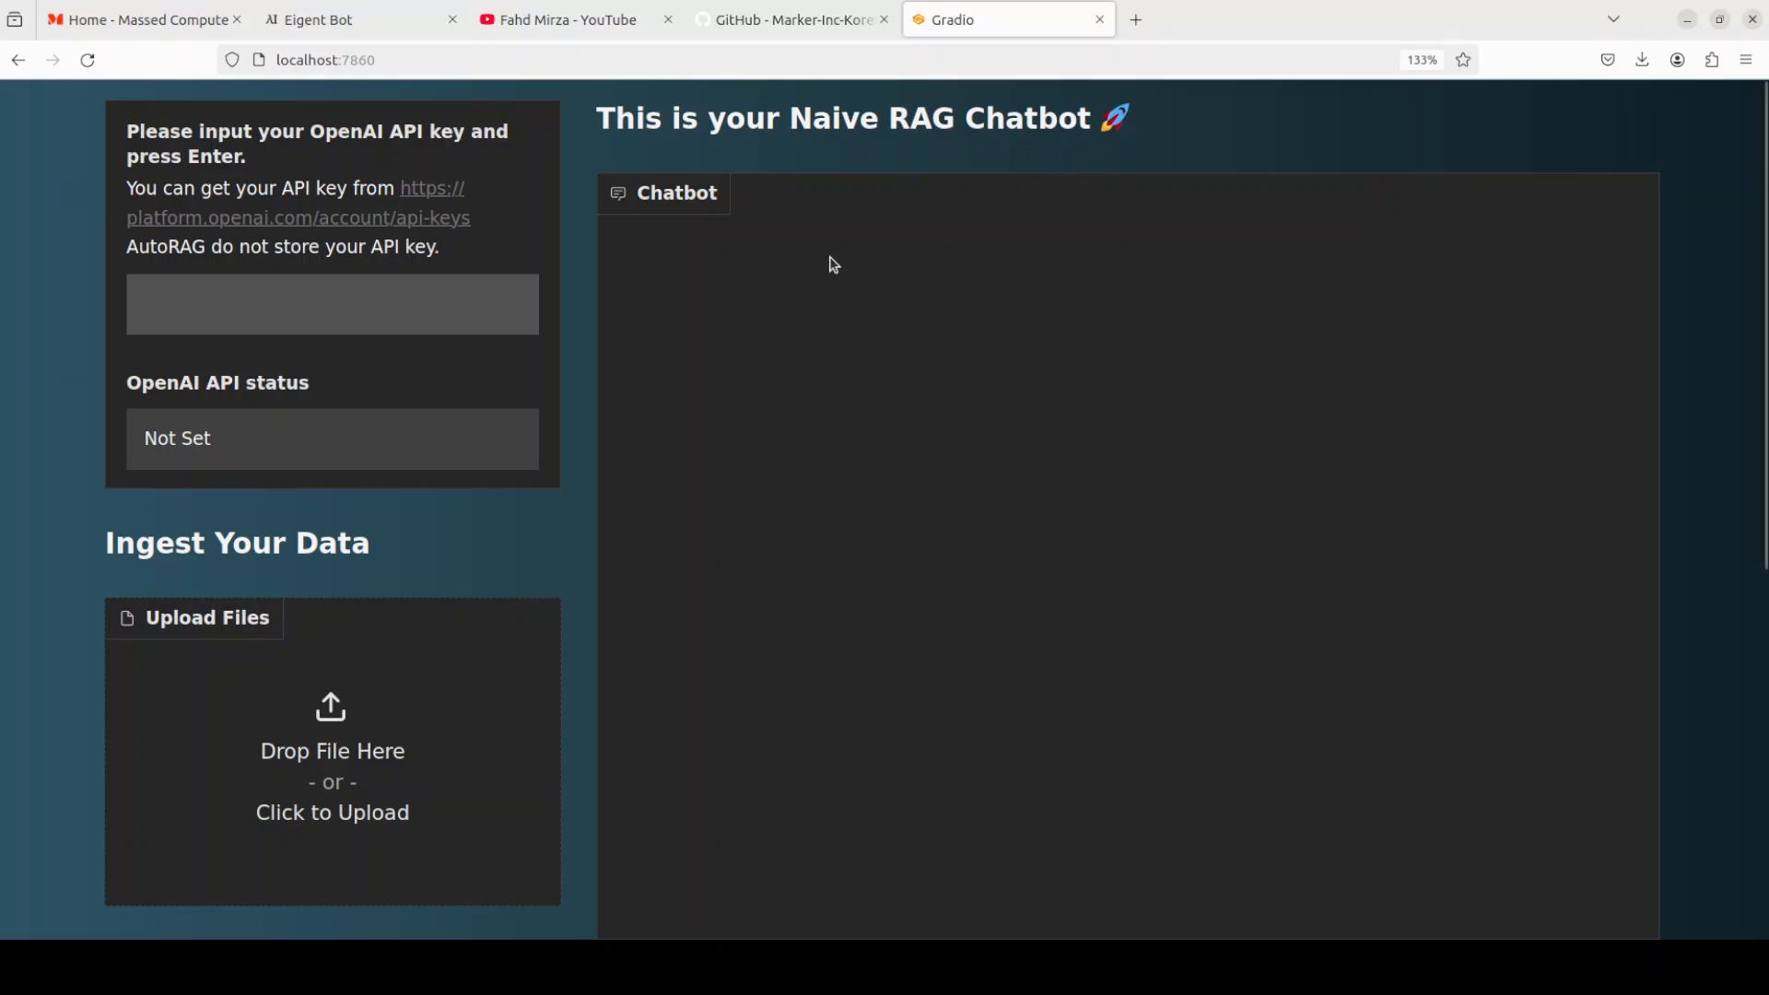
pyautogui.click(227, 306)
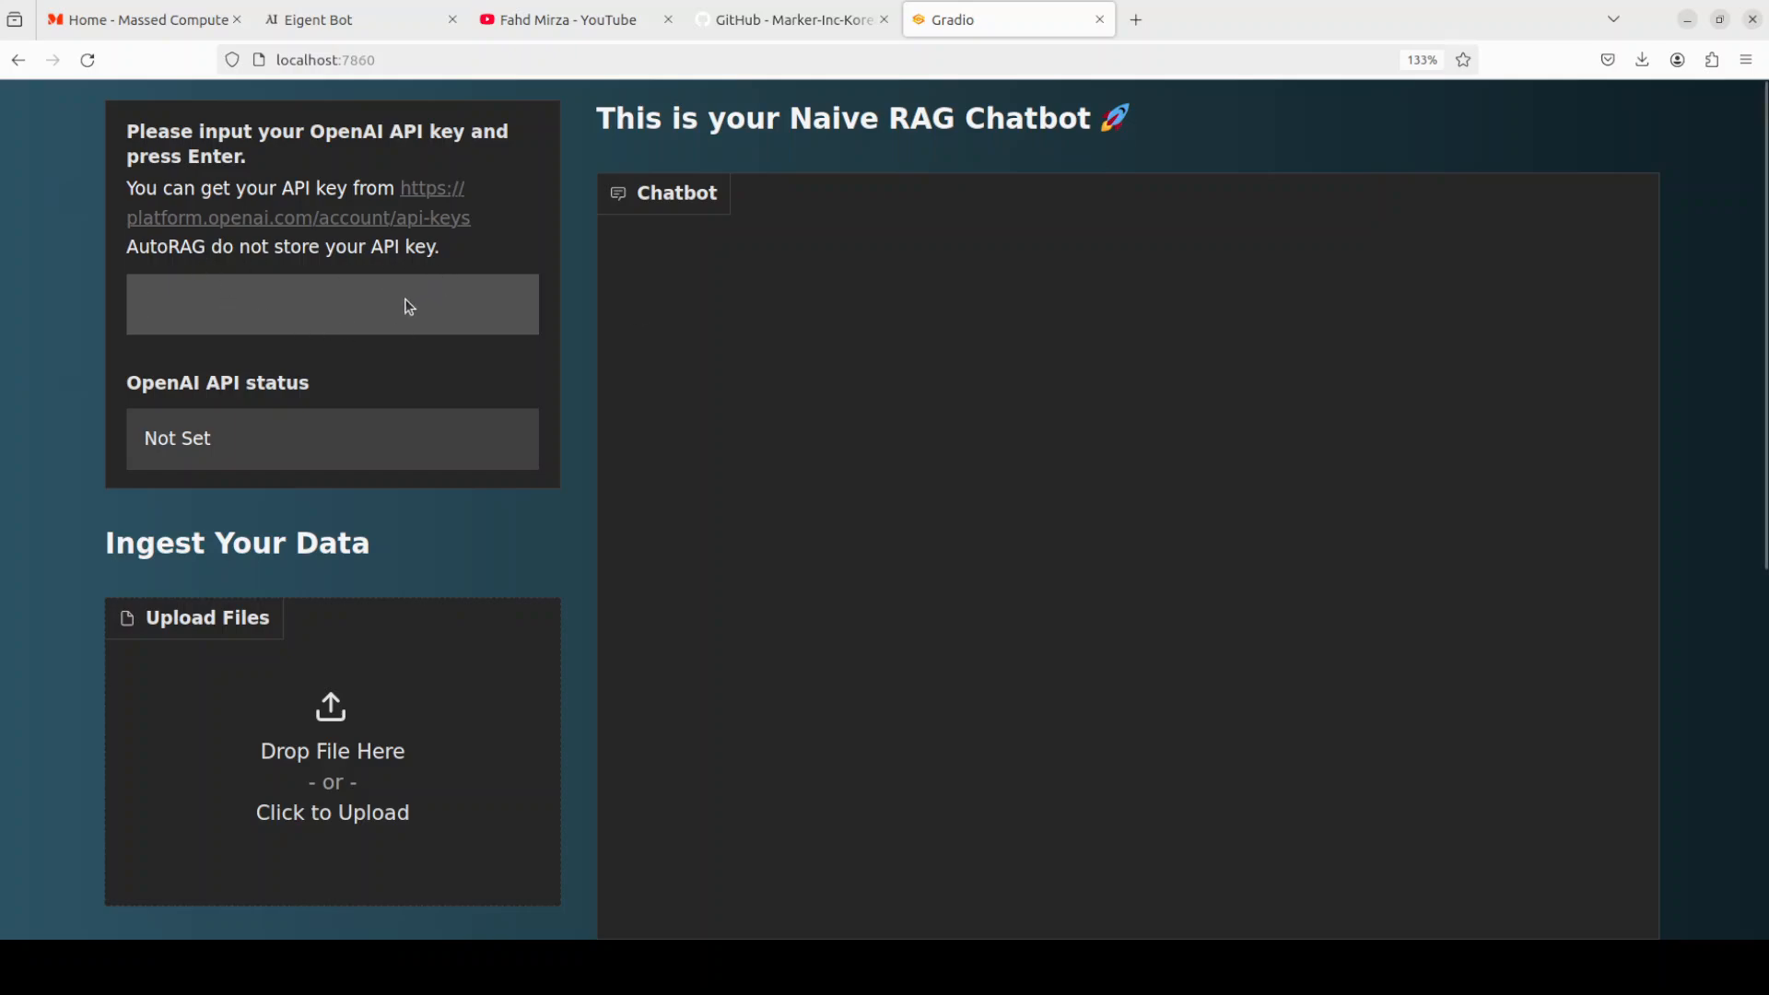
pyautogui.click(332, 304)
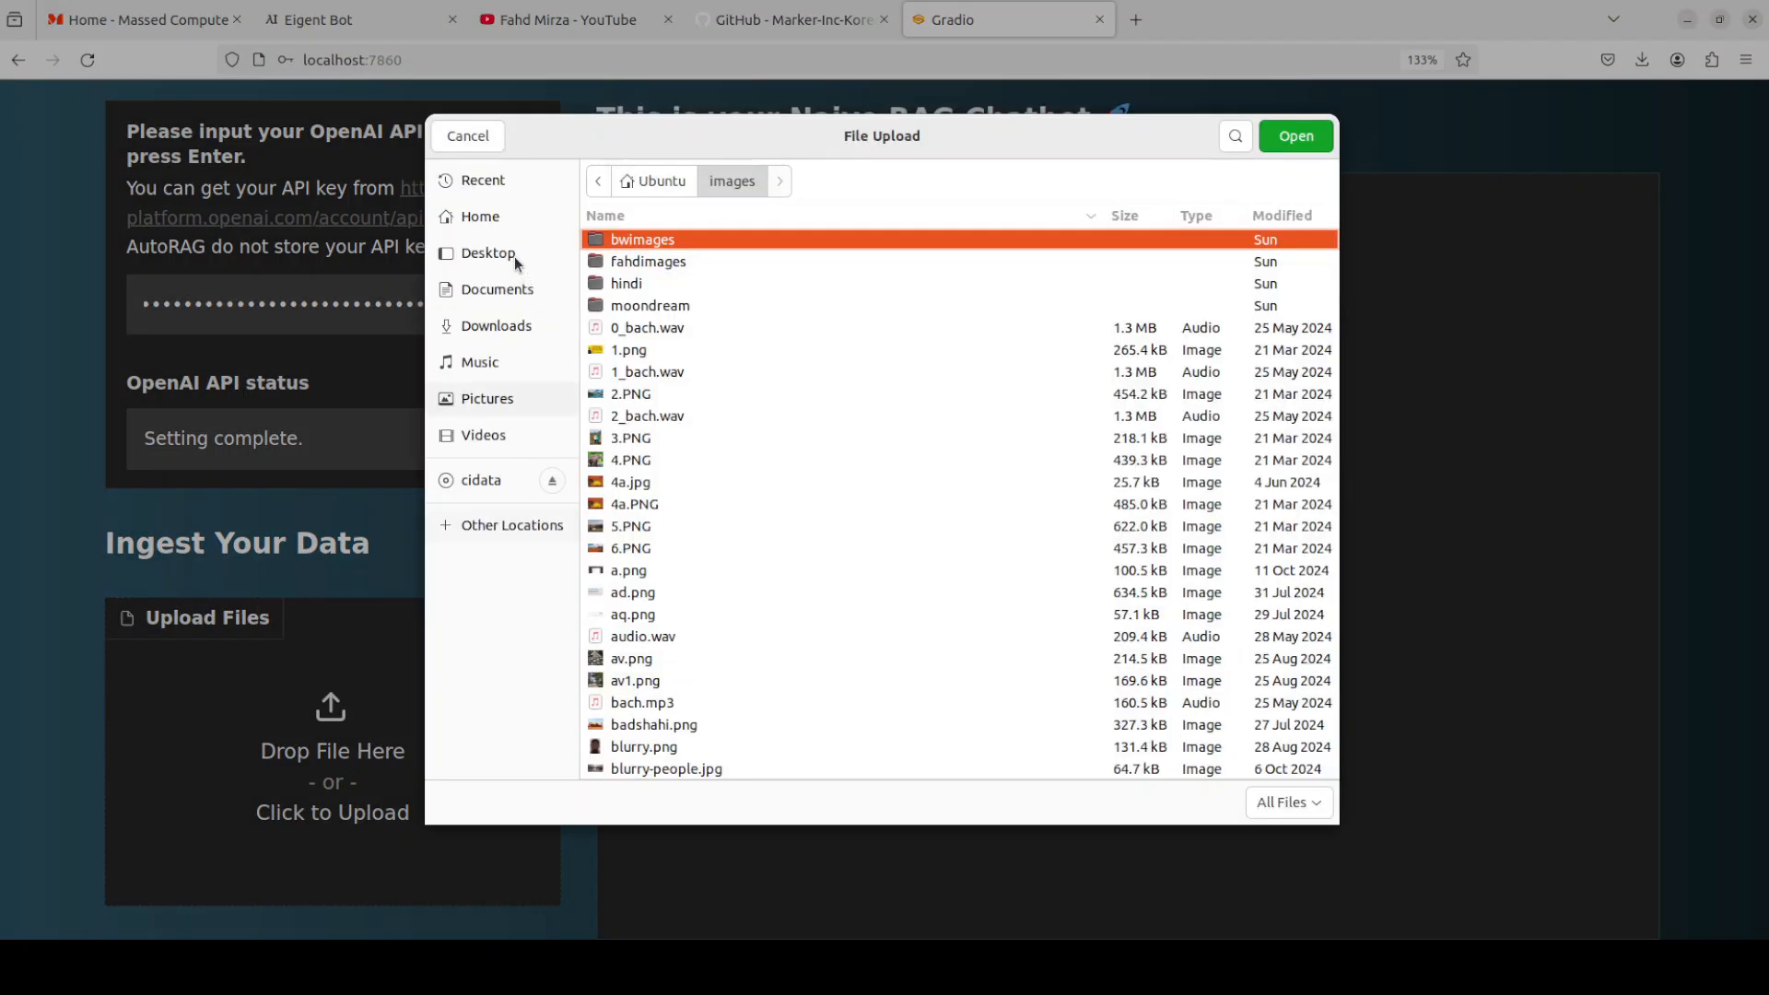
# - Select mypdf.pdf from the home folder and submit it for ingestion into the chatbot
pyautogui.click(479, 218)
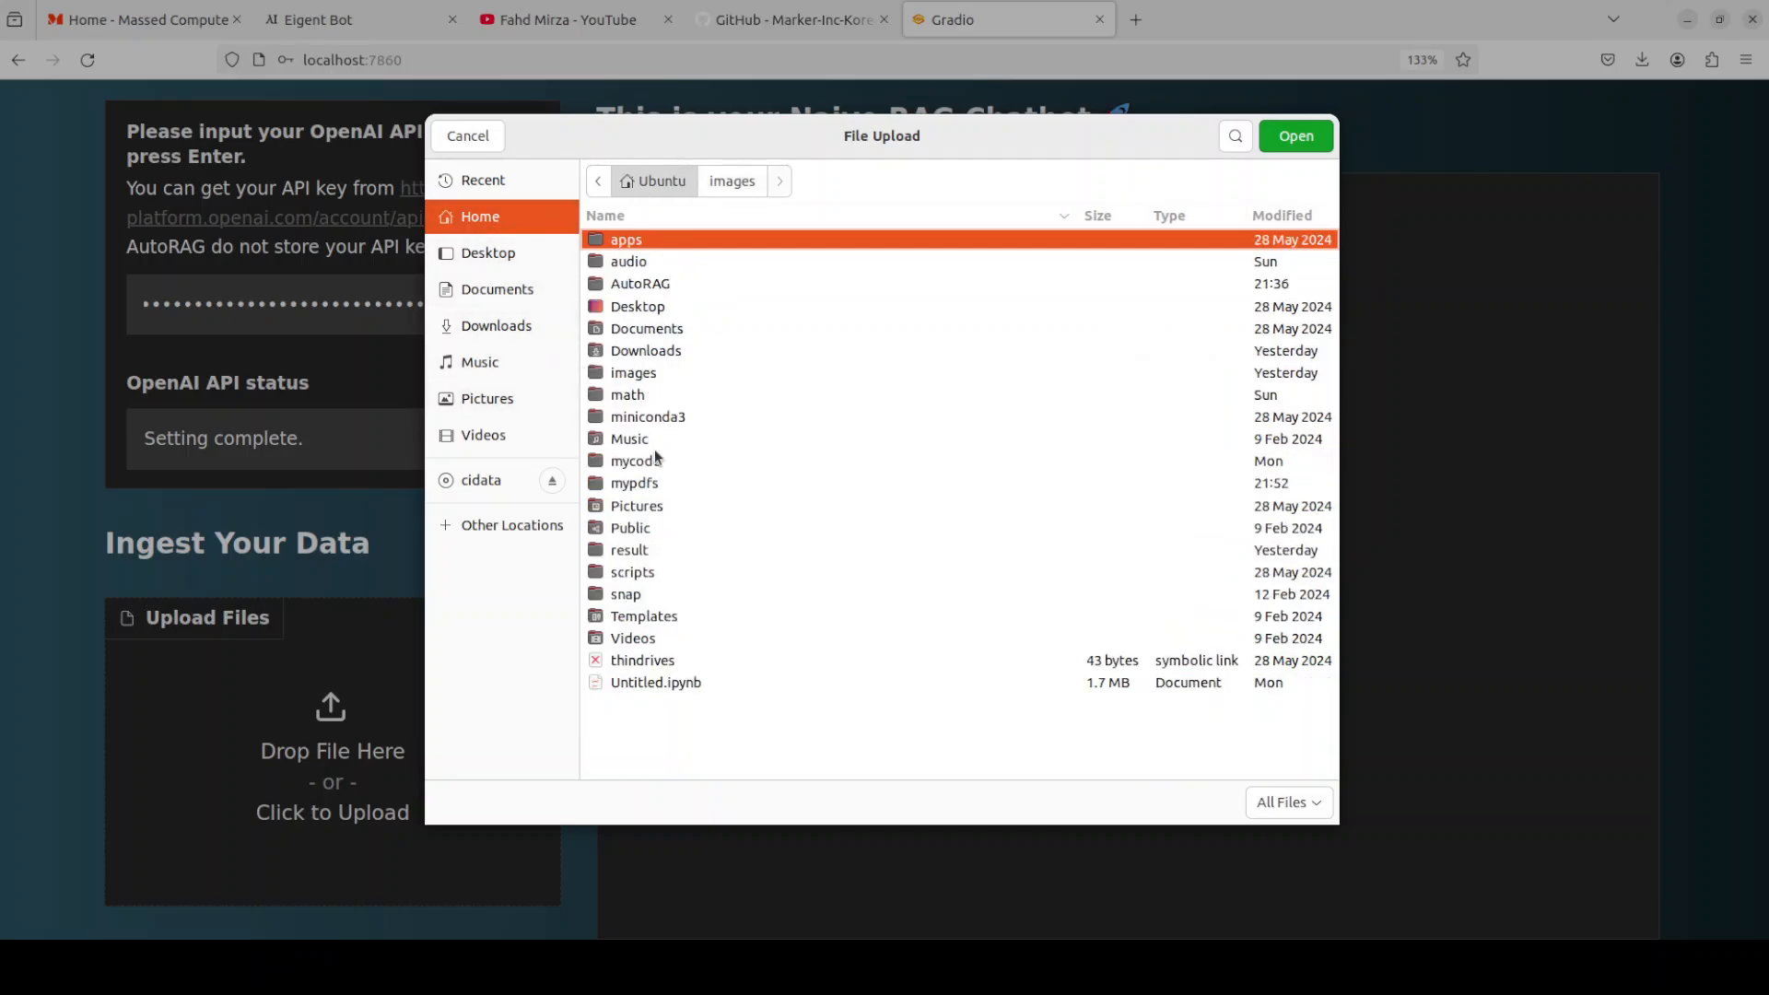
pyautogui.doubleClick(634, 483)
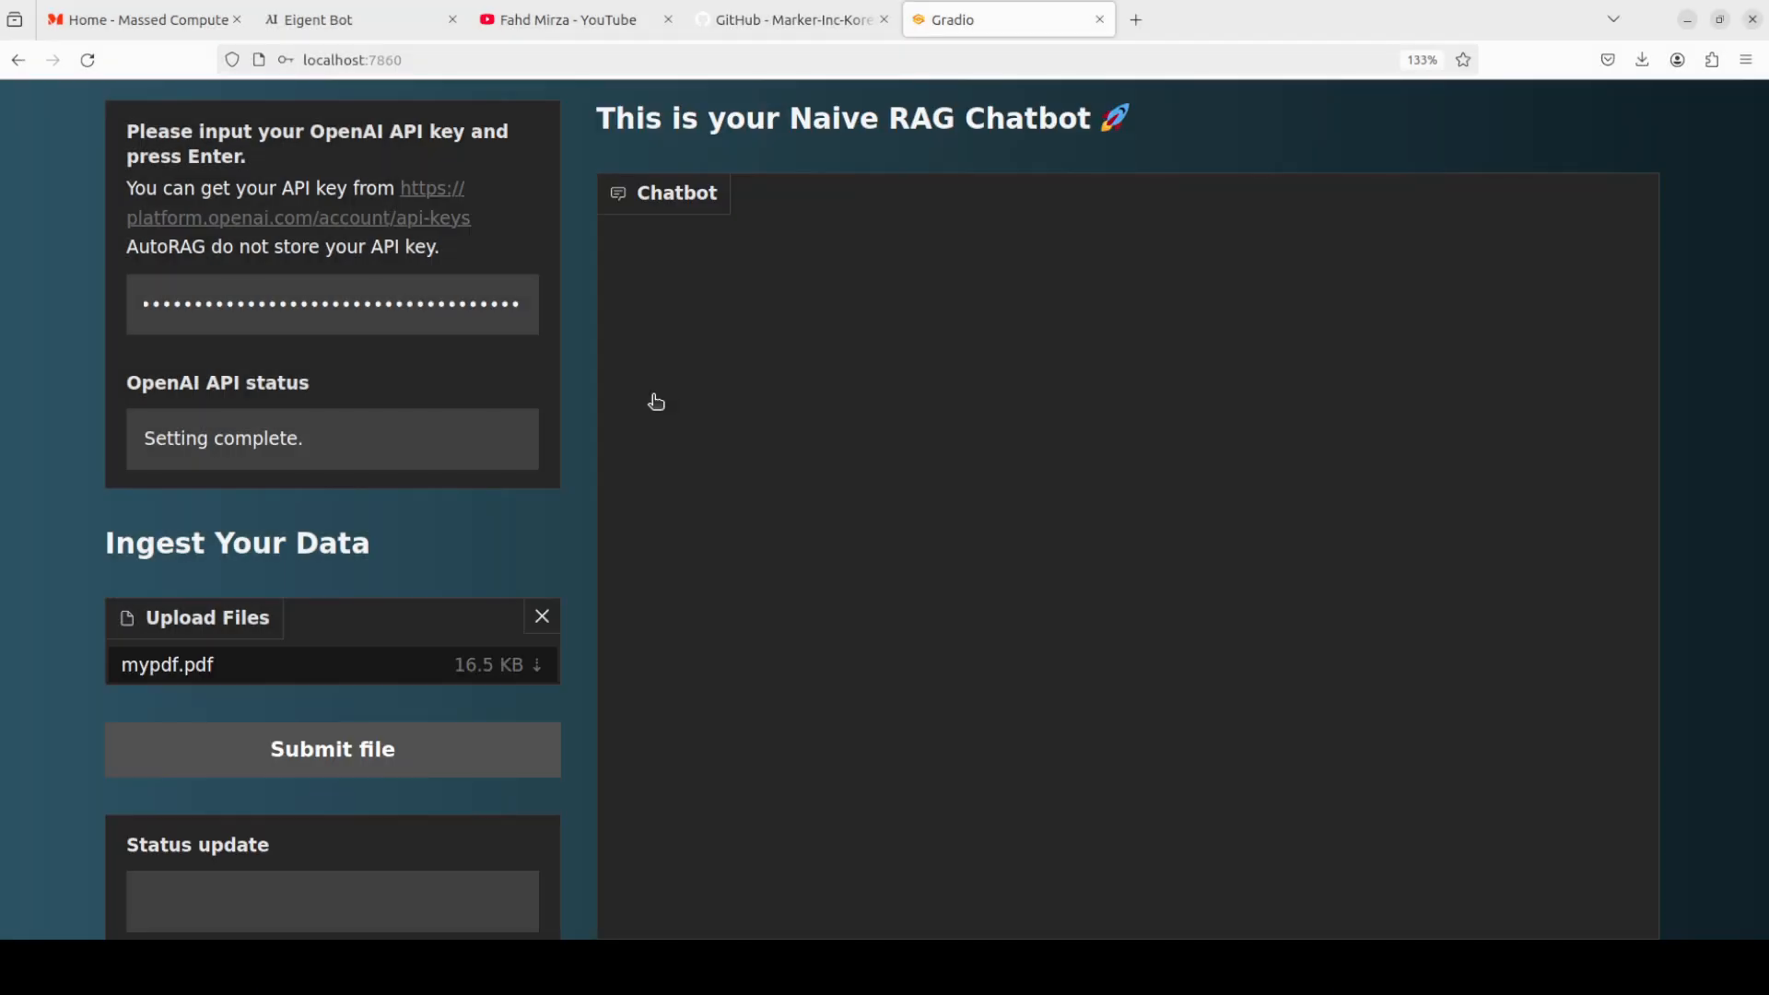
pyautogui.moveTo(383, 794)
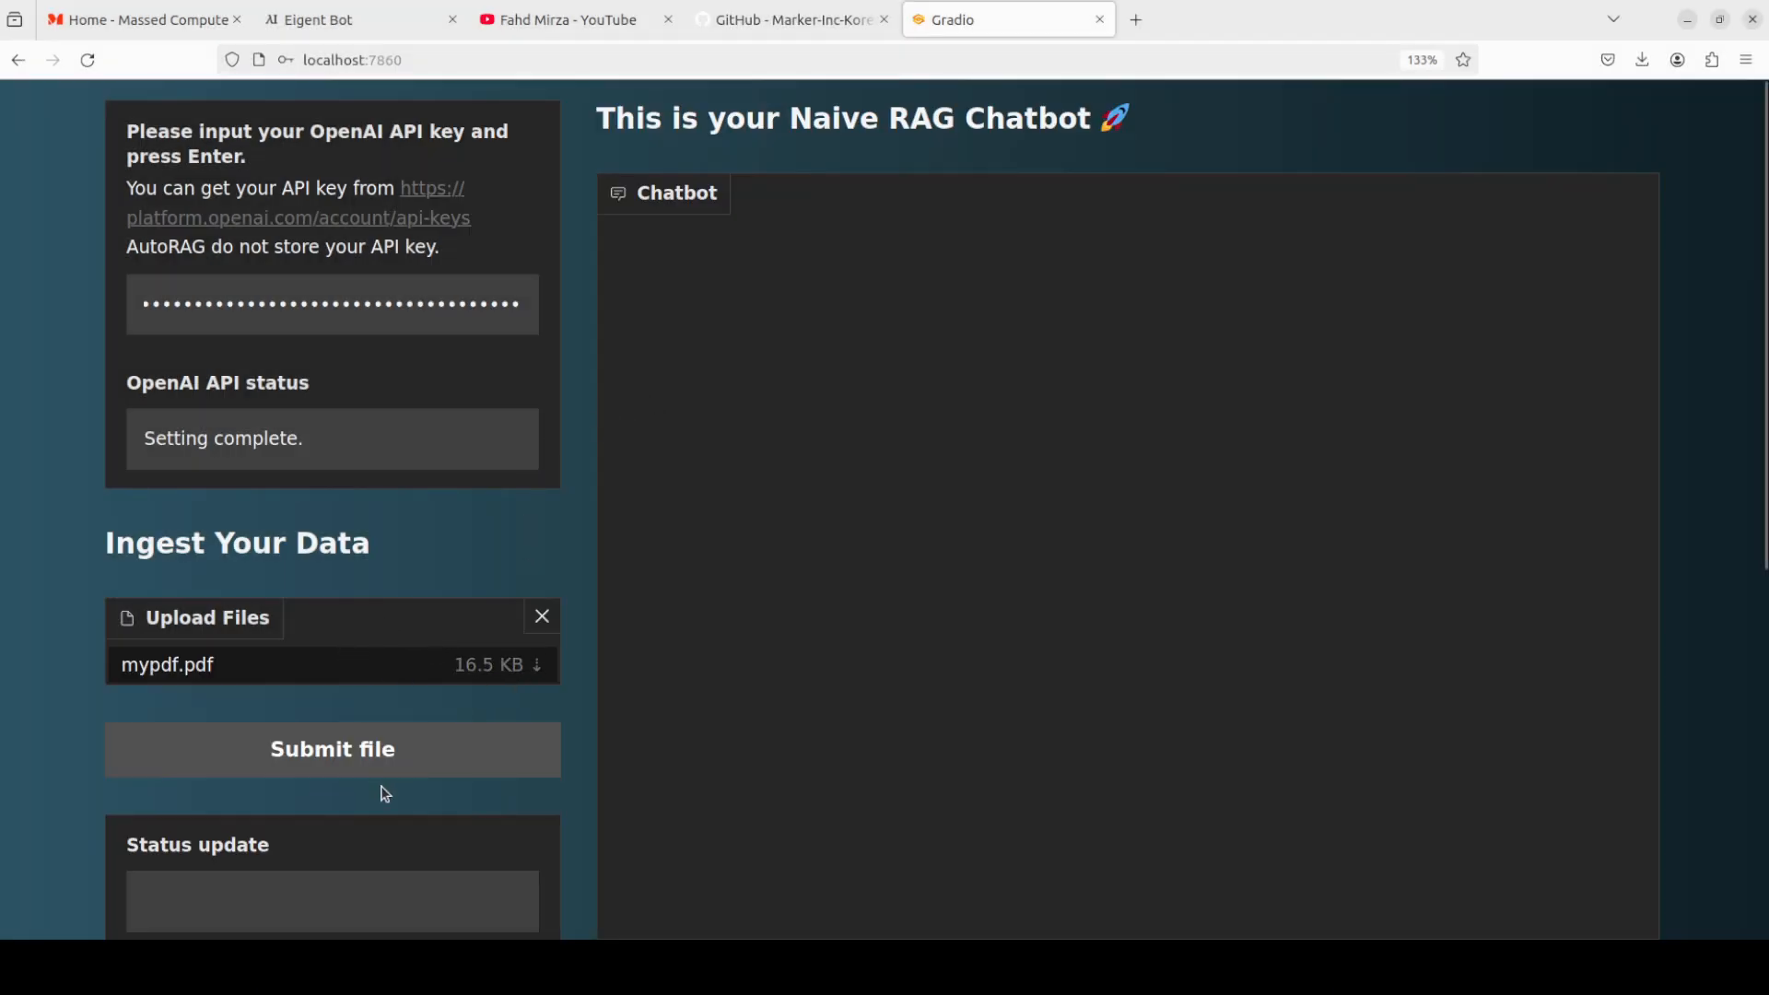
pyautogui.scroll(-3)
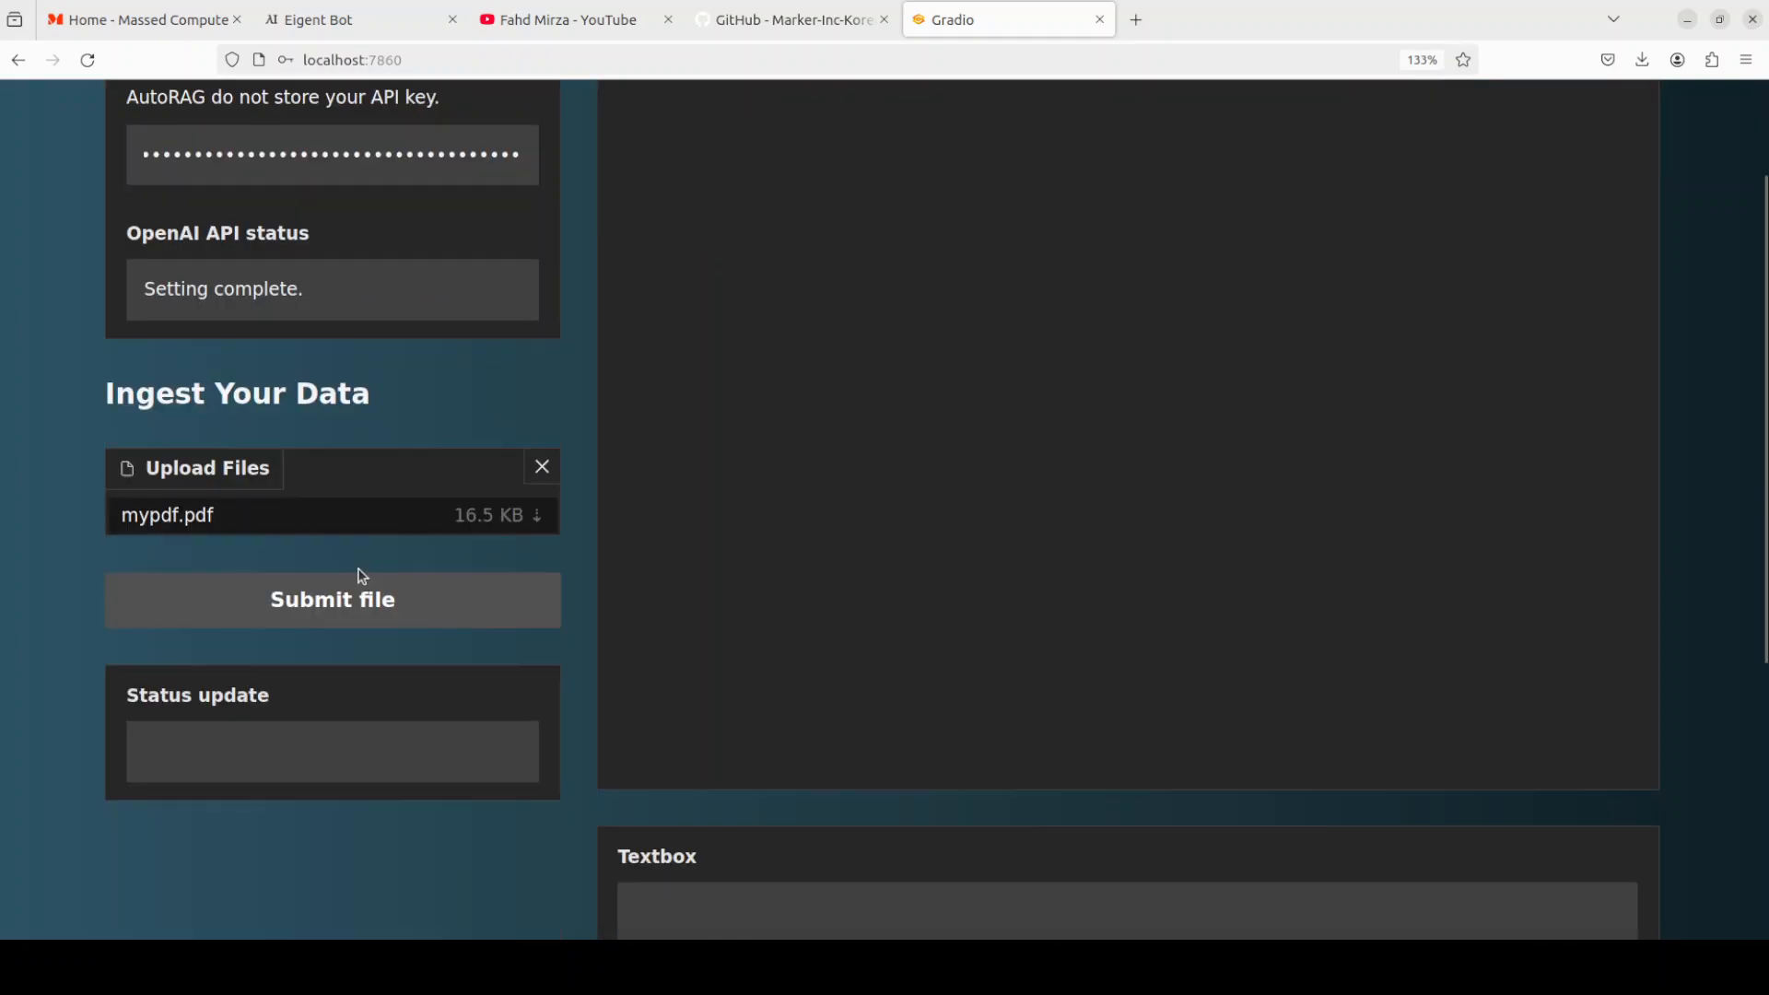
pyautogui.click(332, 601)
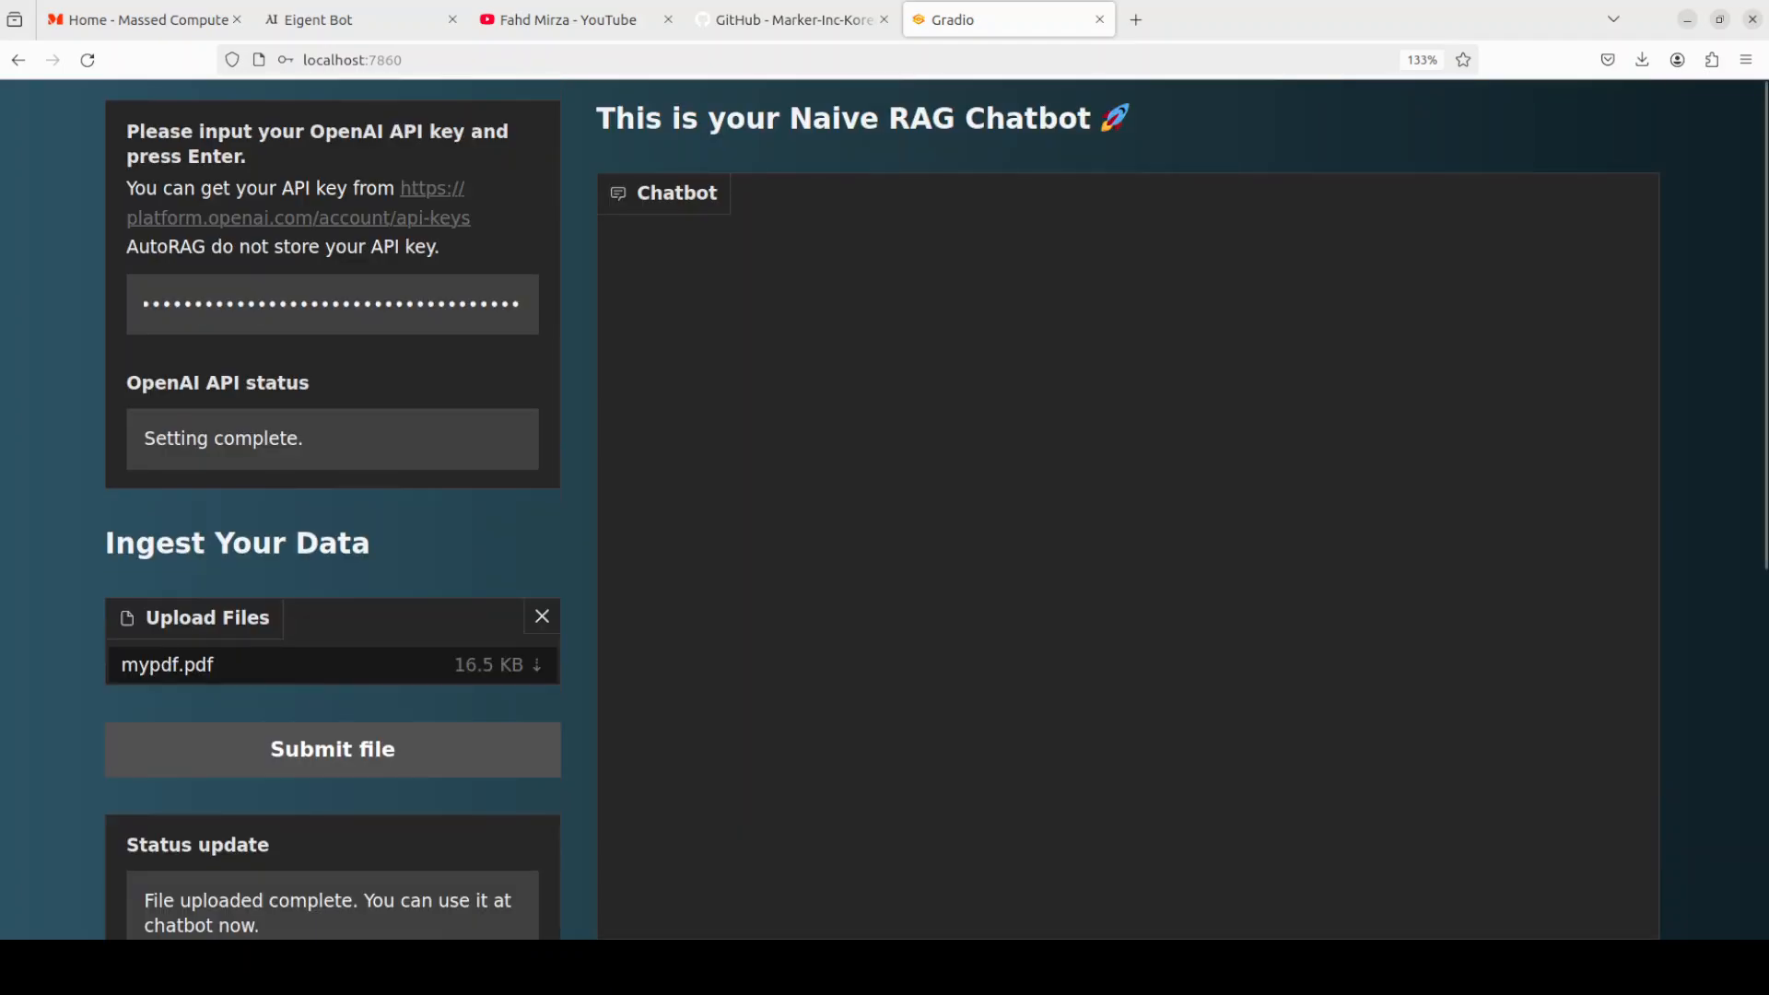
# - Ask the chatbot 'Who is Fahd Mirza' in the textbox
pyautogui.scroll(-3)
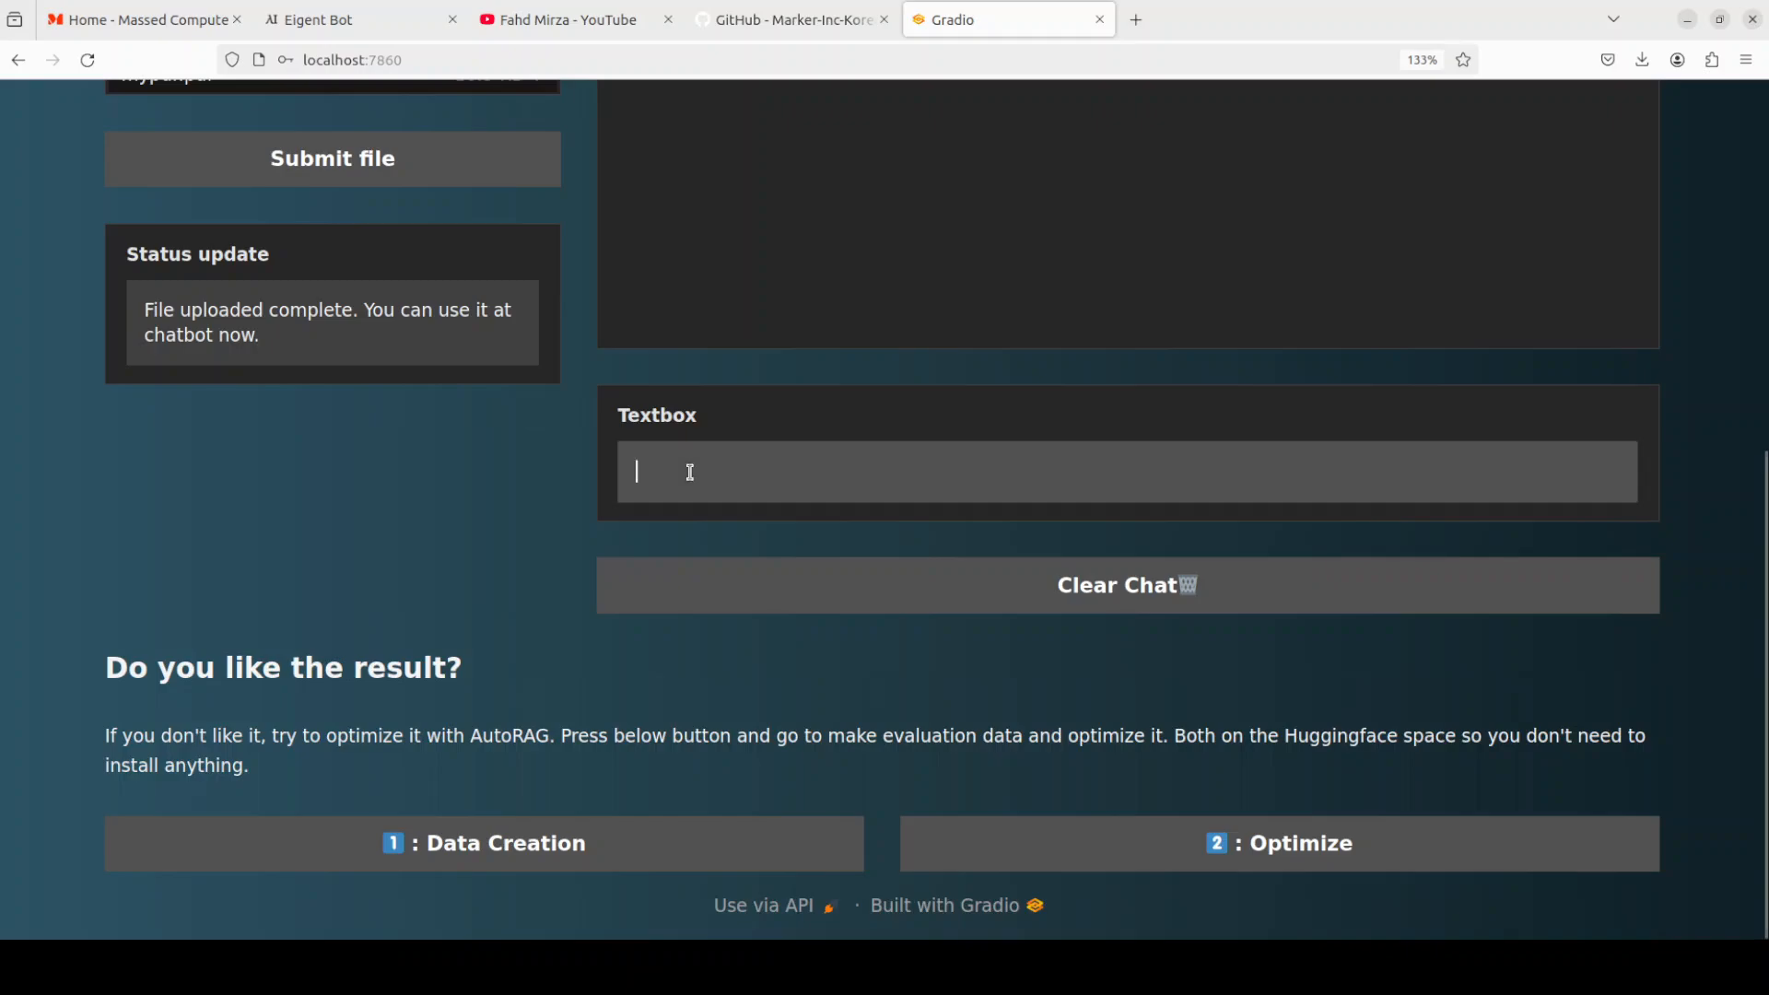
pyautogui.write('Who is Fa')
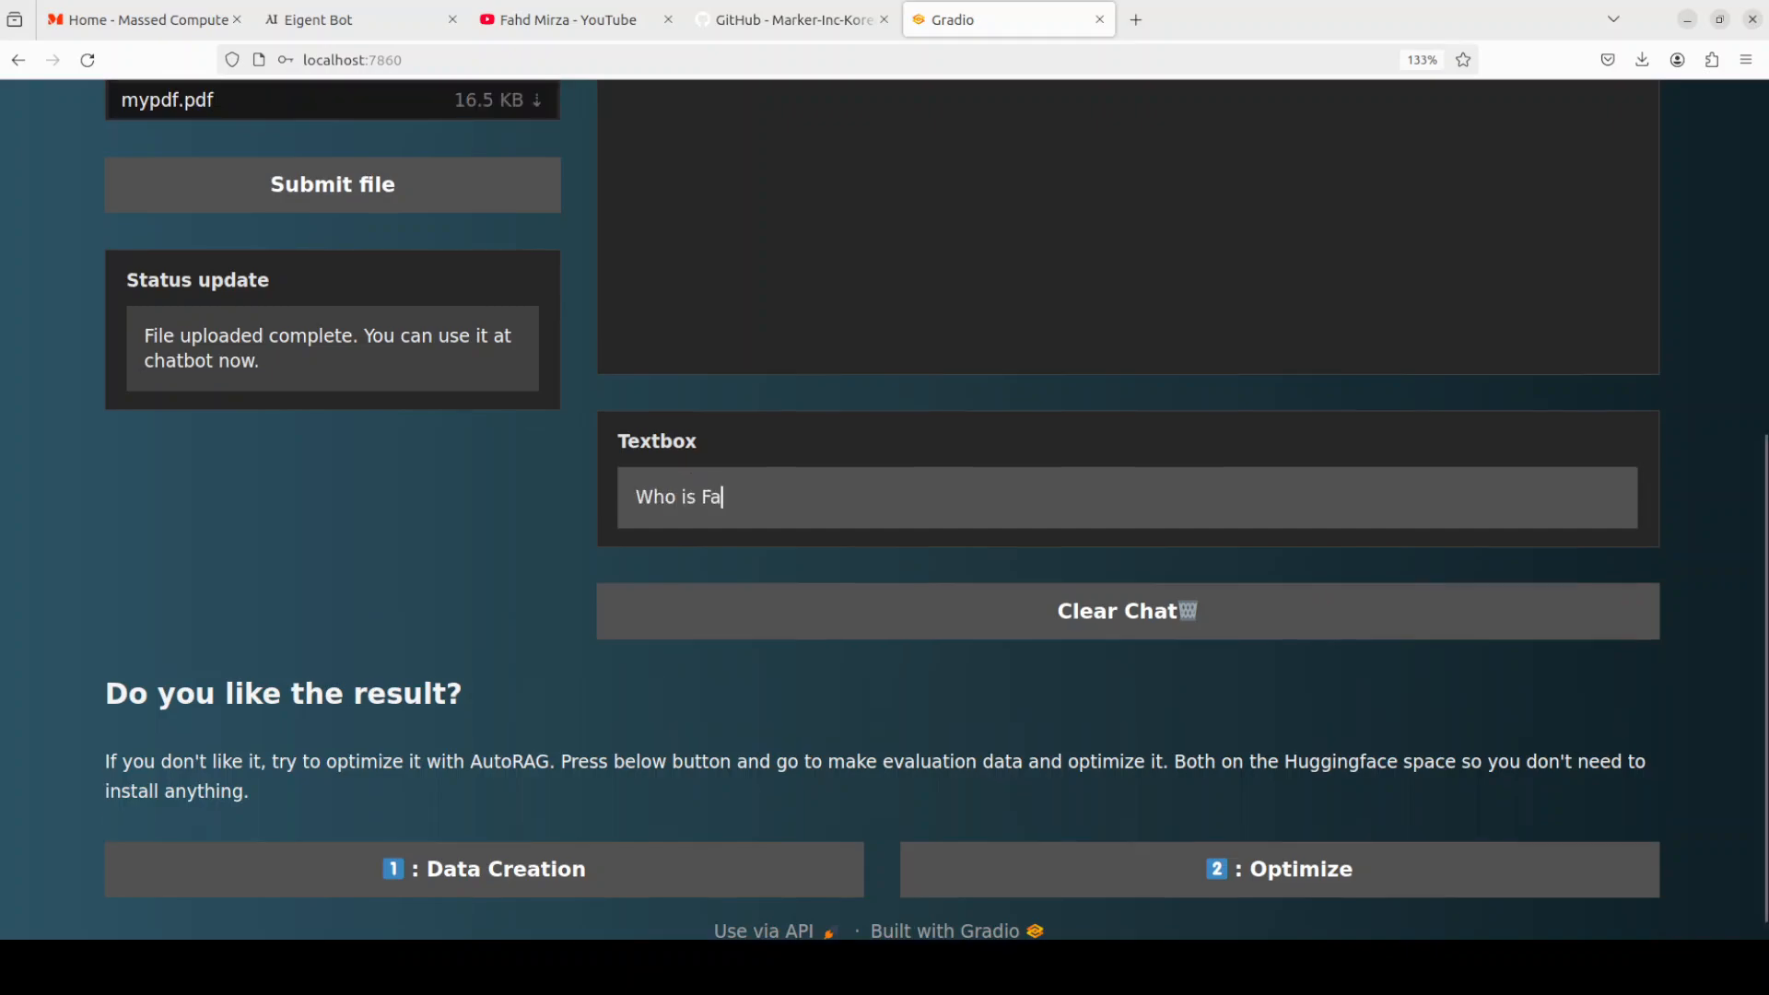
pyautogui.write('hd Mirza')
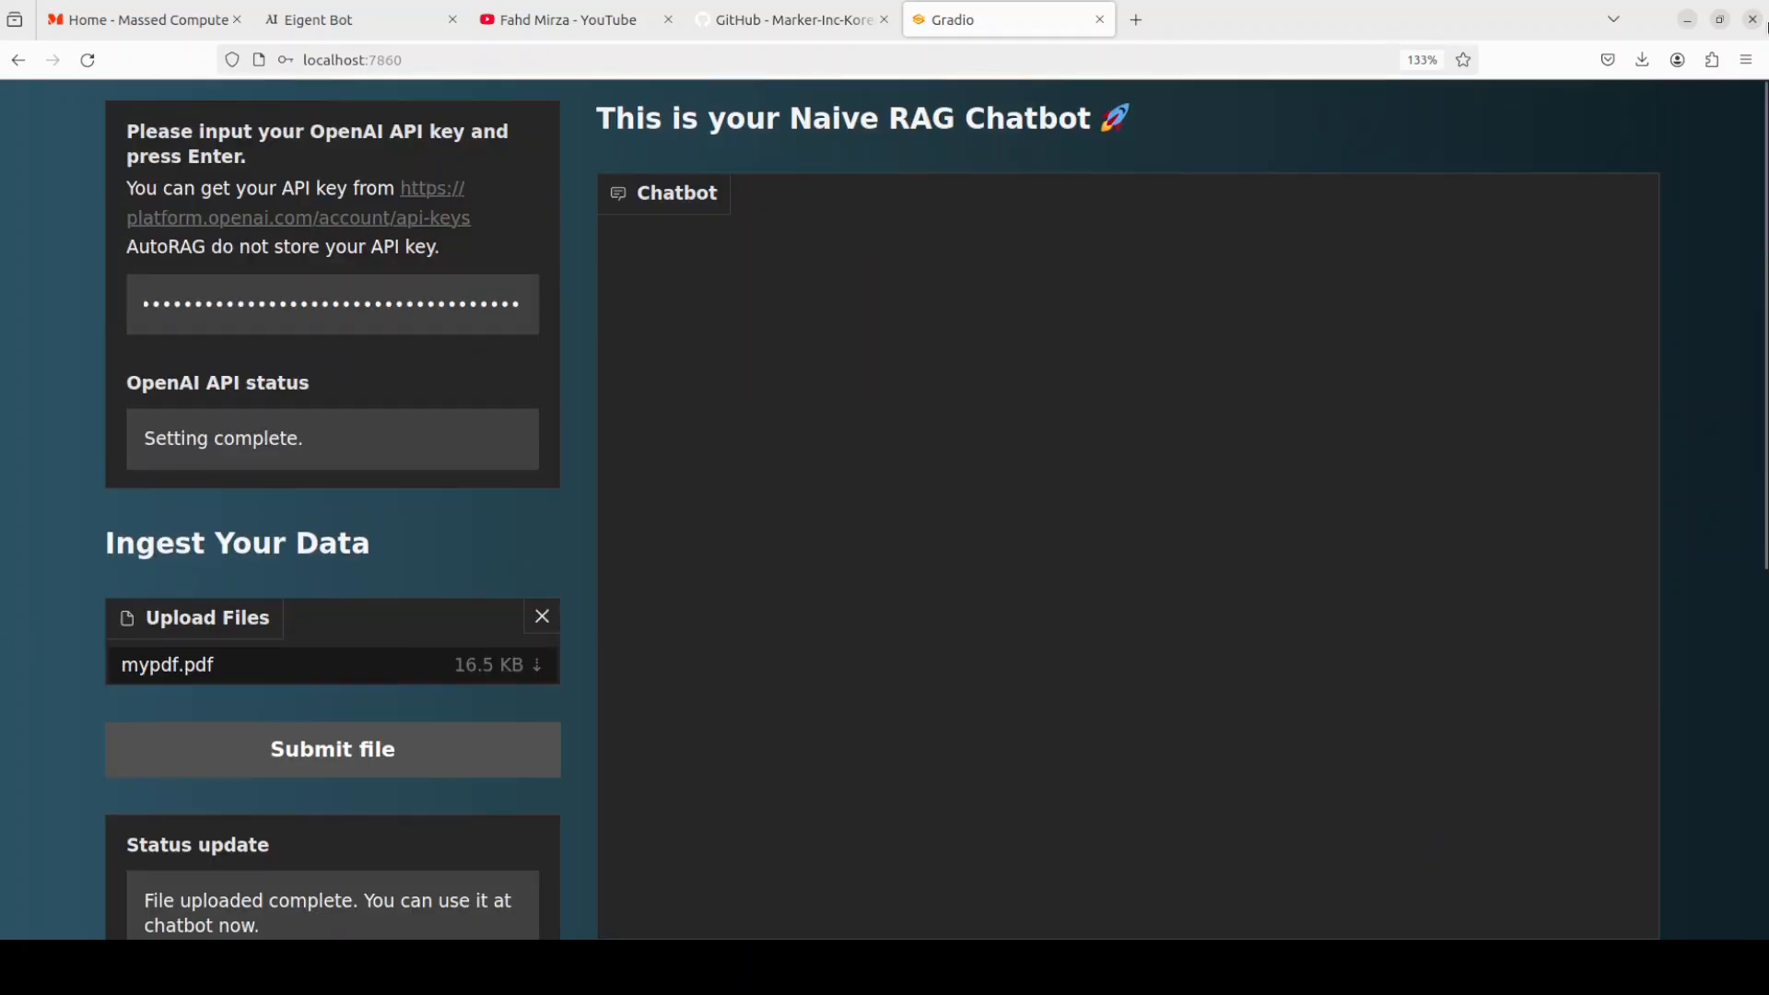
pyautogui.moveTo(1297, 260)
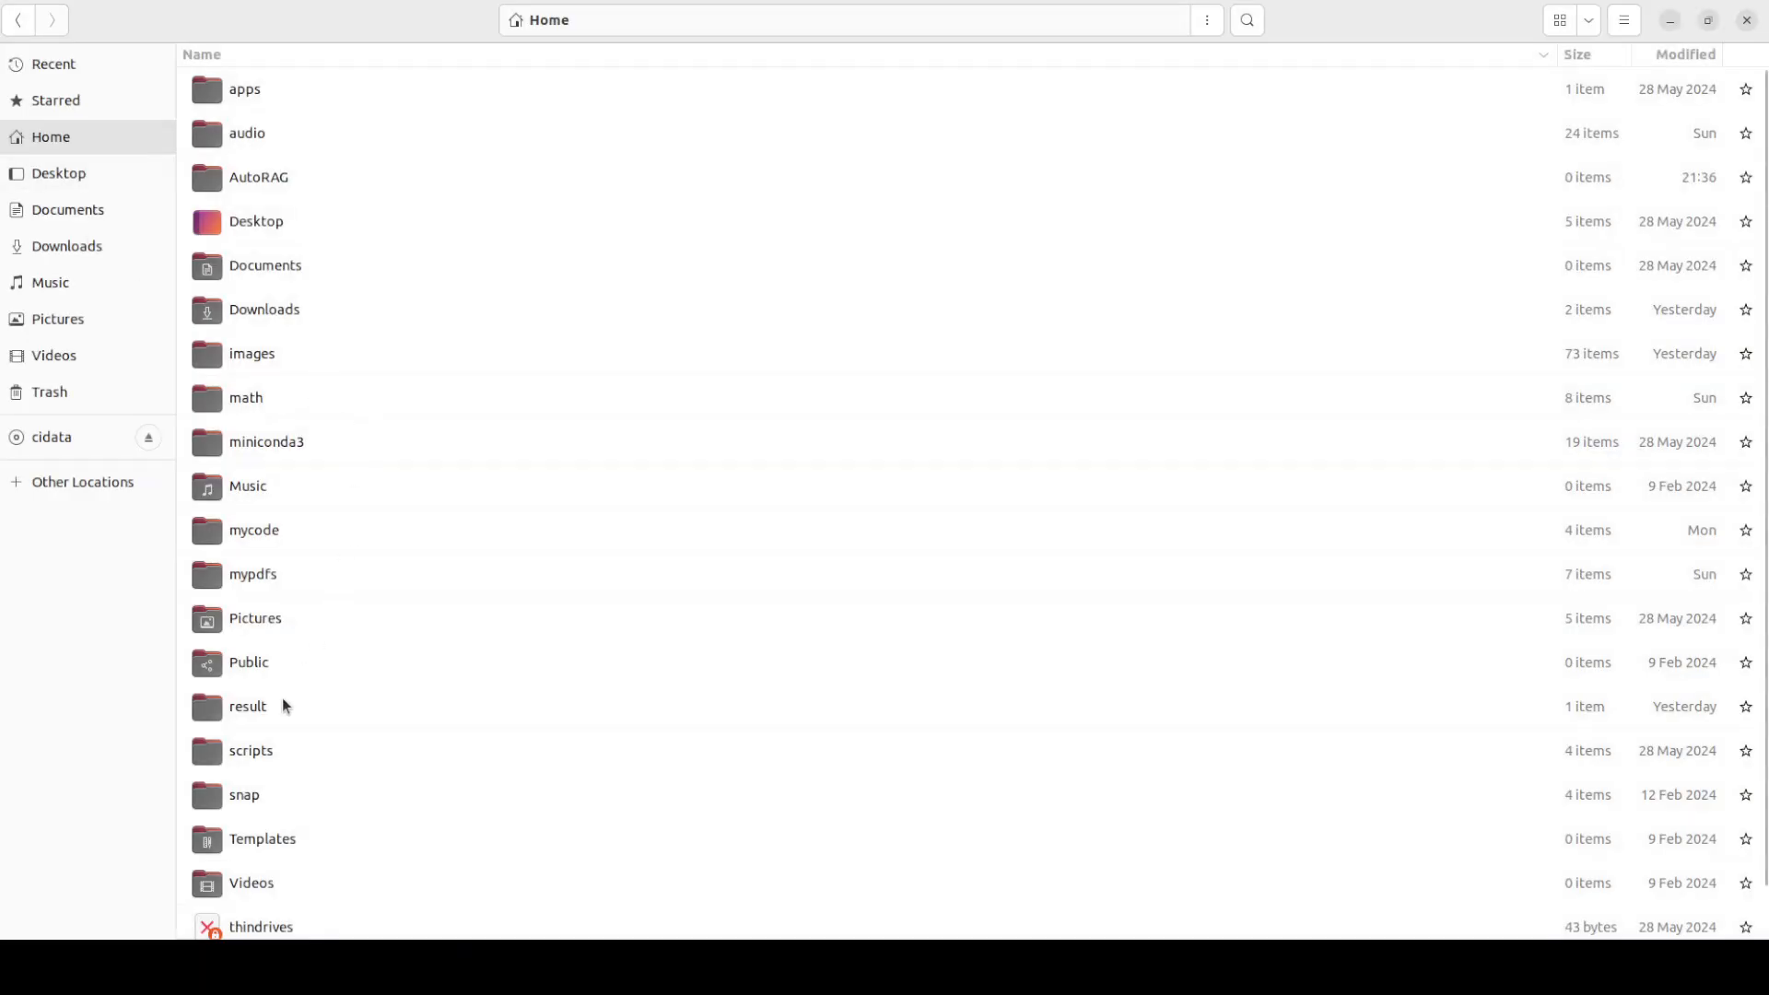
# - Open mypdf.pdf from the mypdfs folder and maximize the viewer to read it
pyautogui.doubleClick(253, 575)
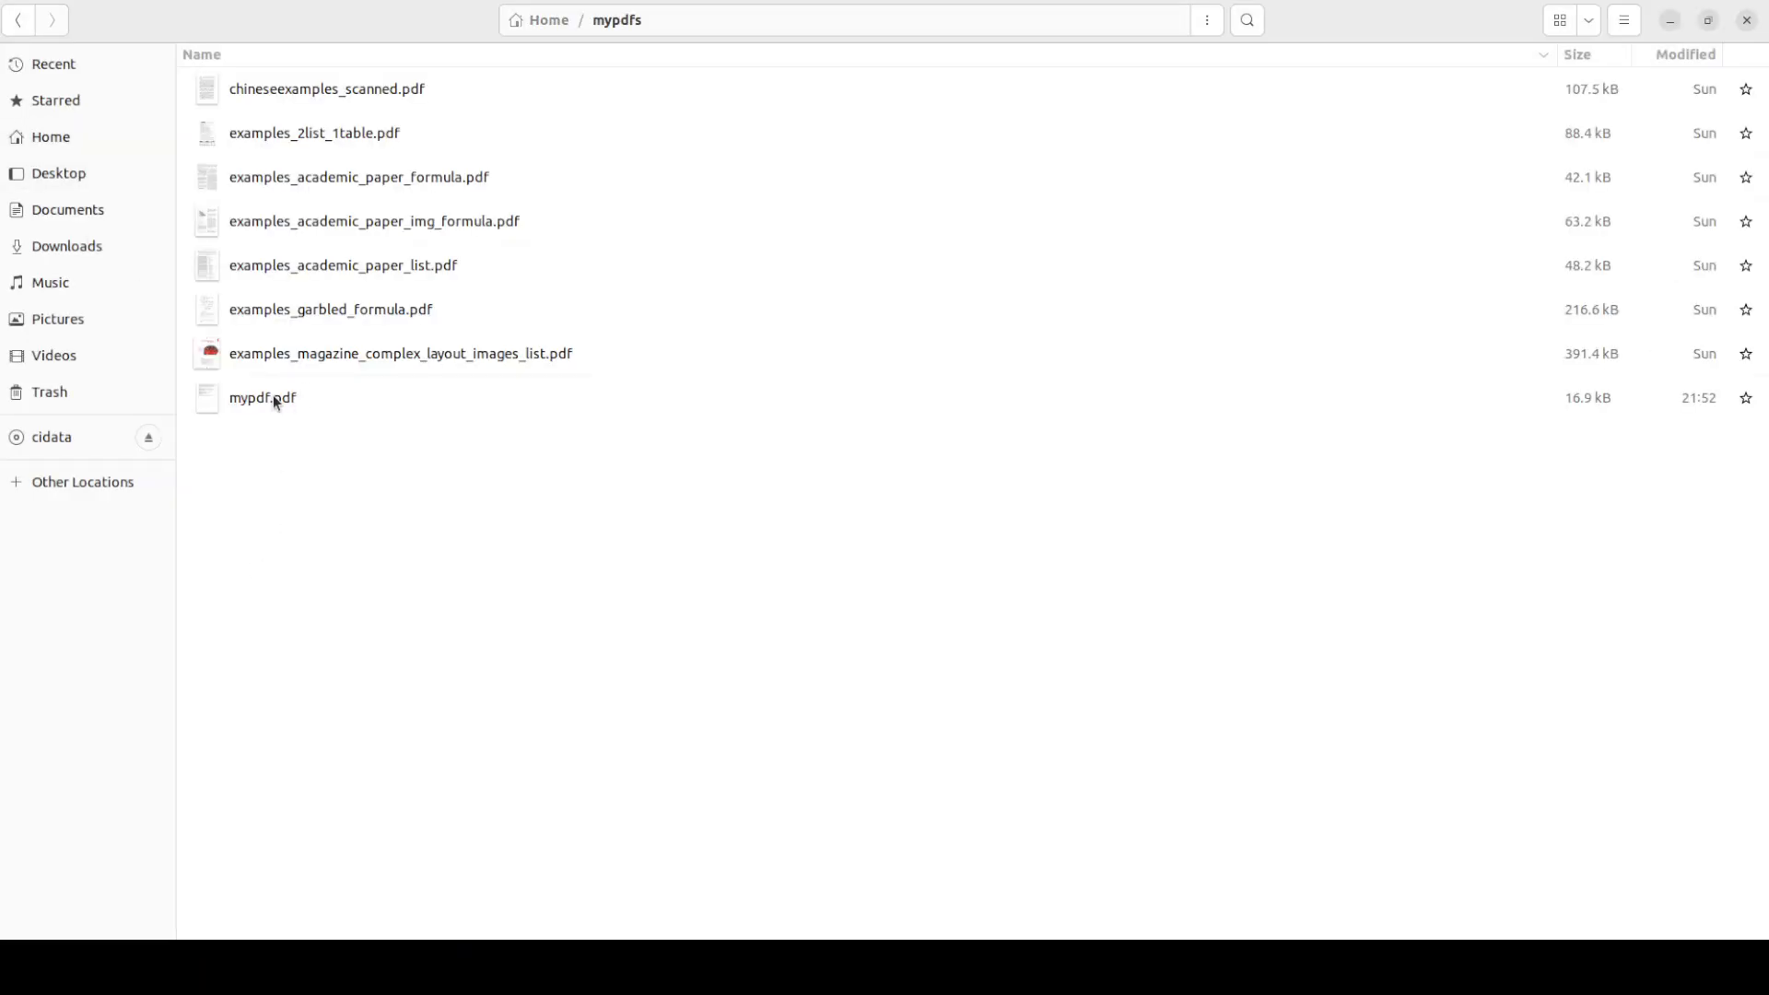
pyautogui.doubleClick(262, 398)
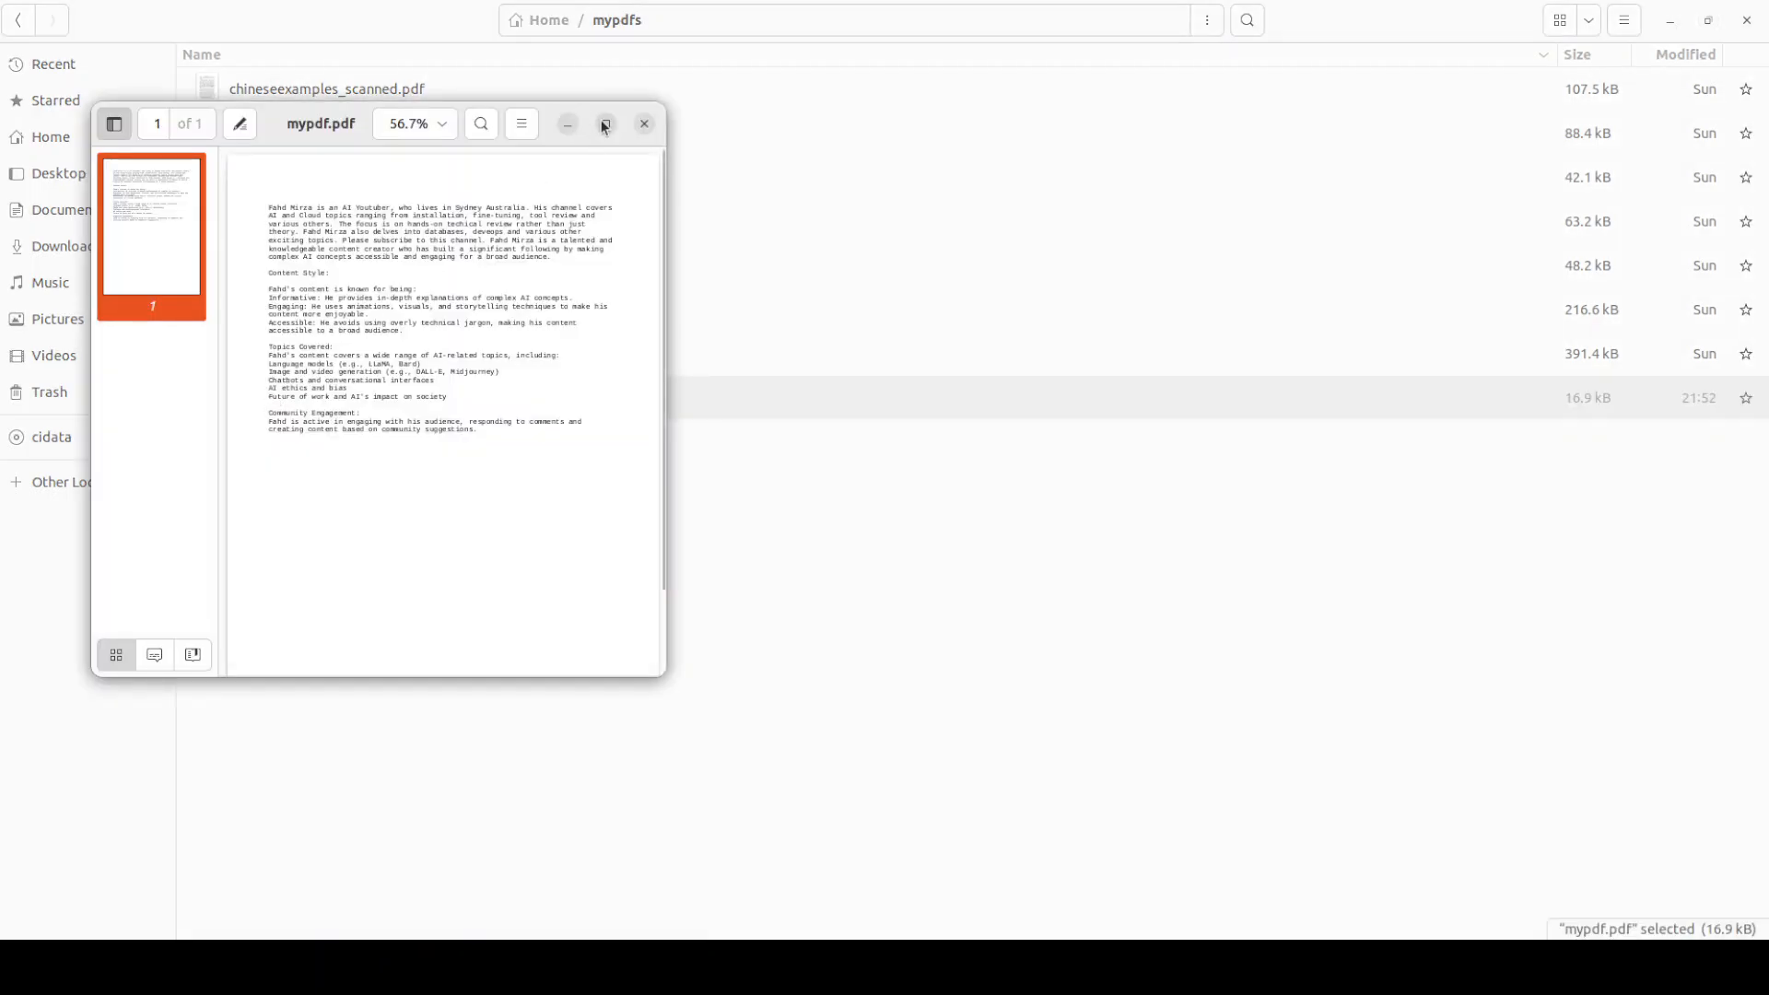
pyautogui.click(604, 124)
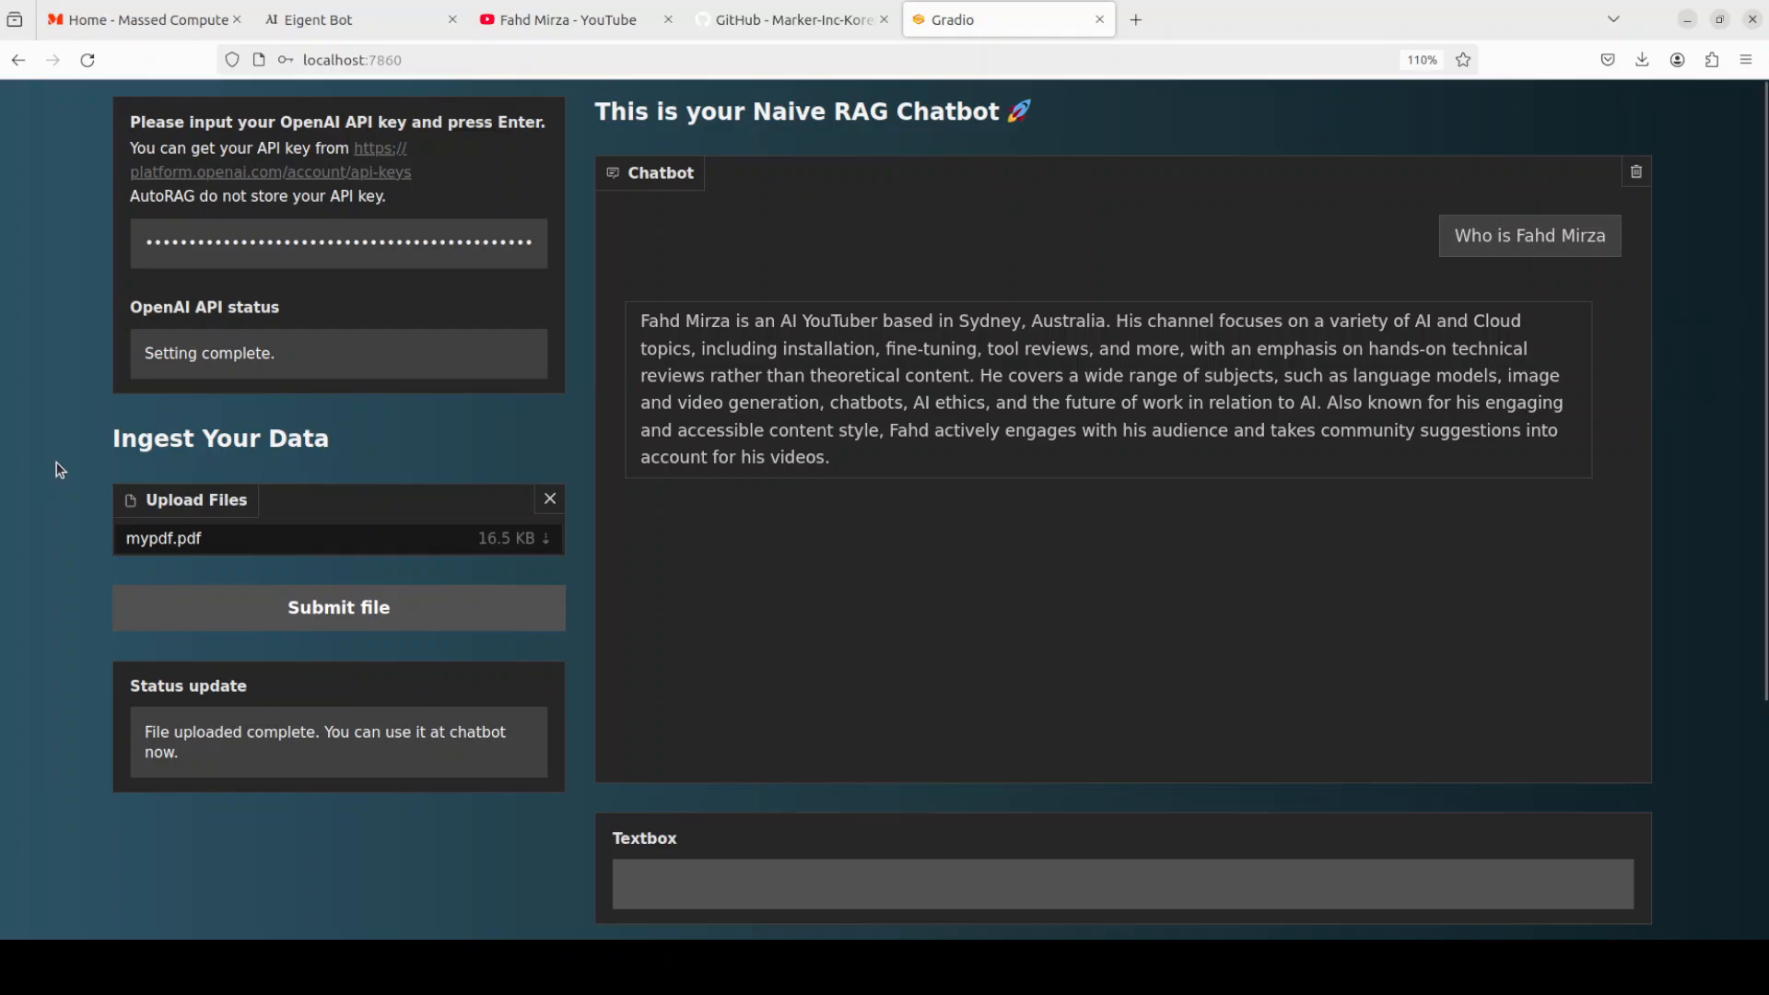
pyautogui.scroll(-3)
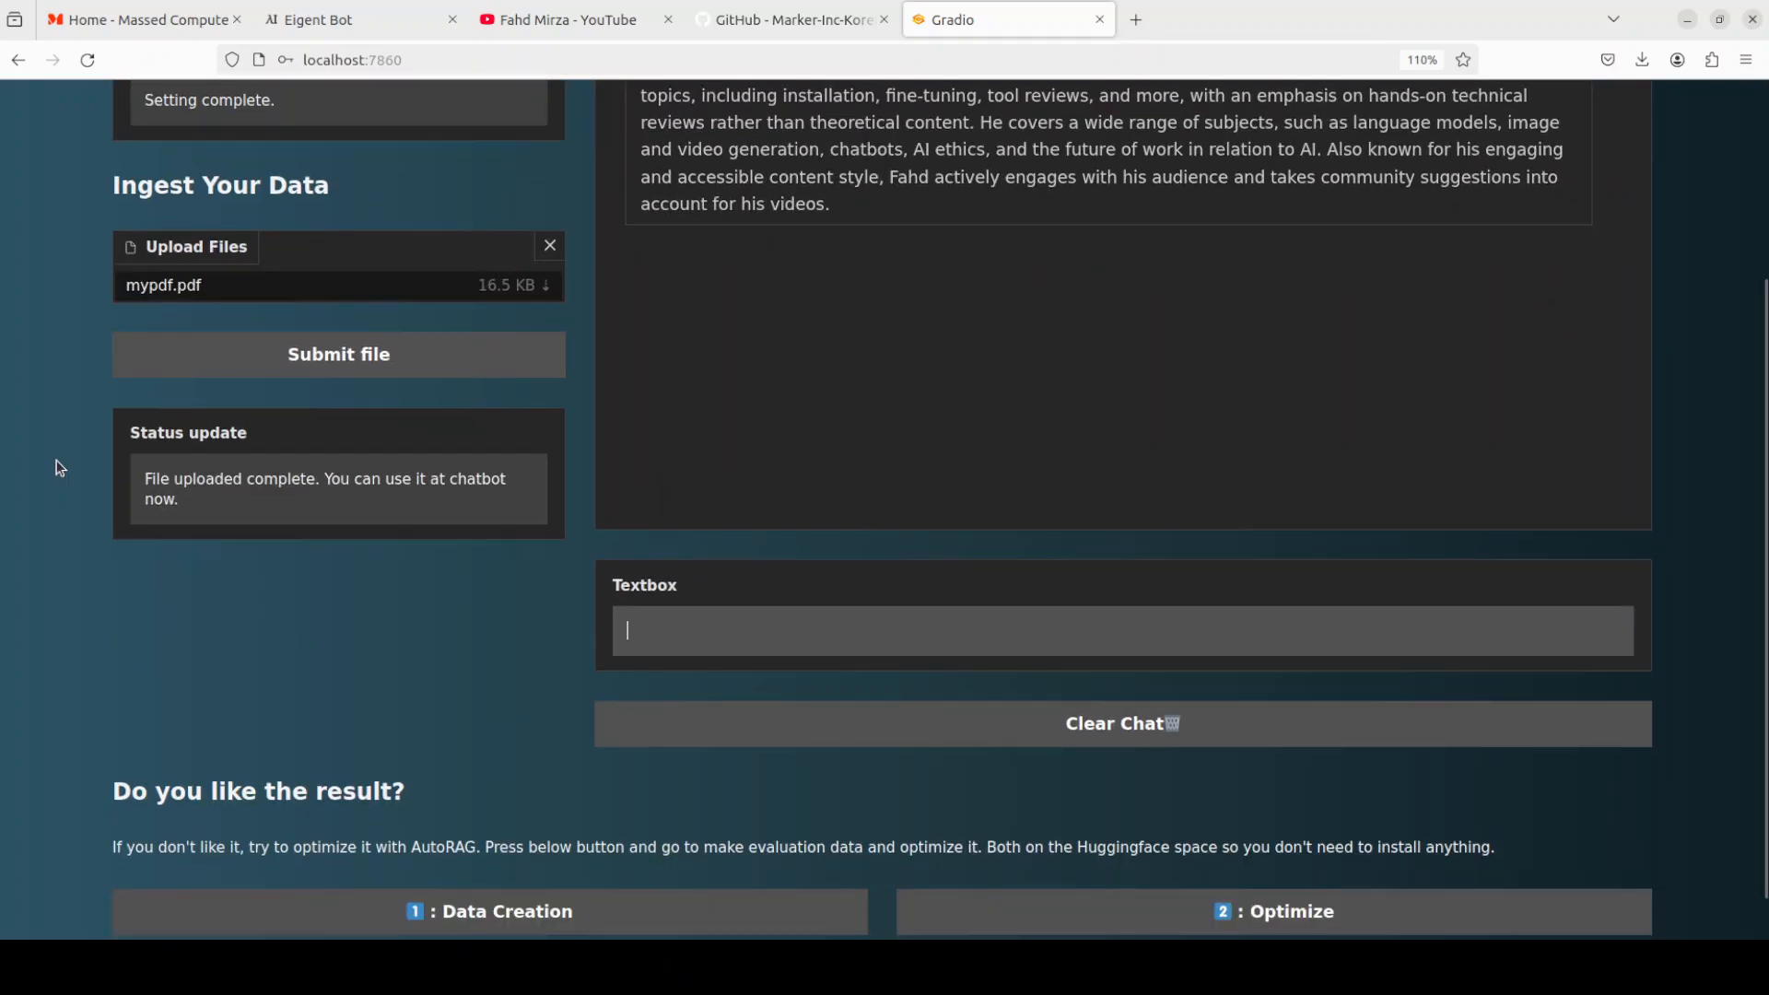
pyautogui.scroll(-3)
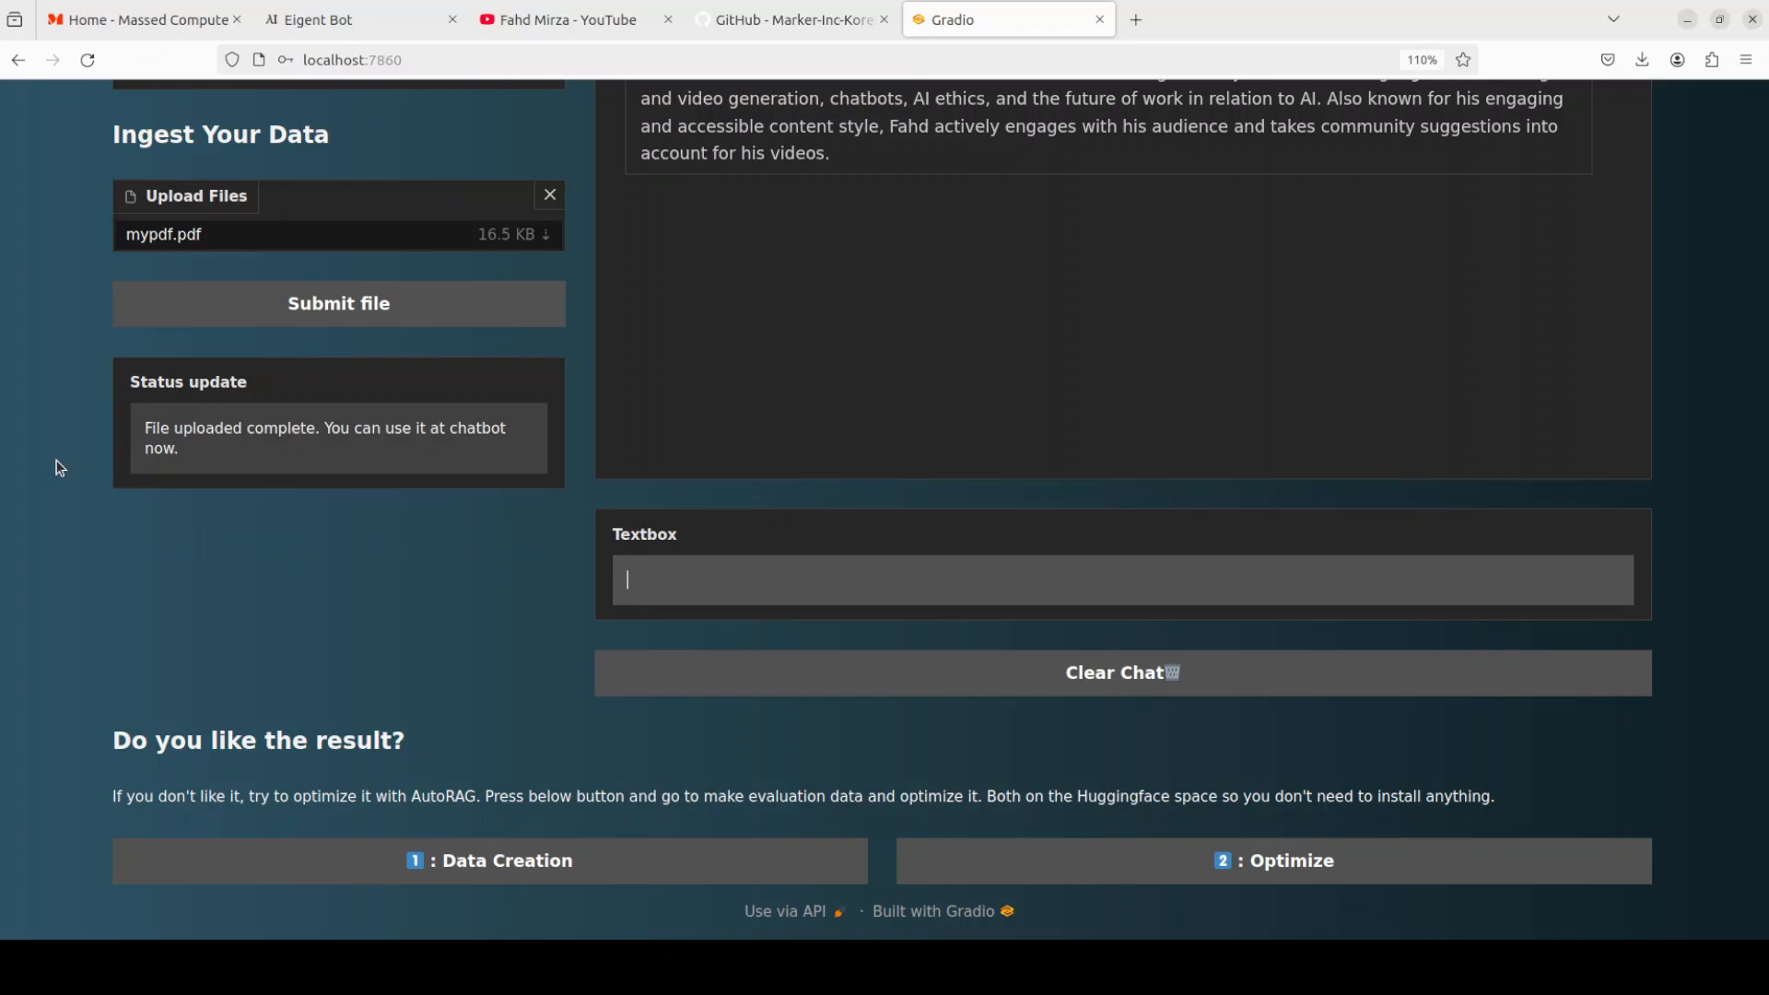
pyautogui.moveTo(147, 582)
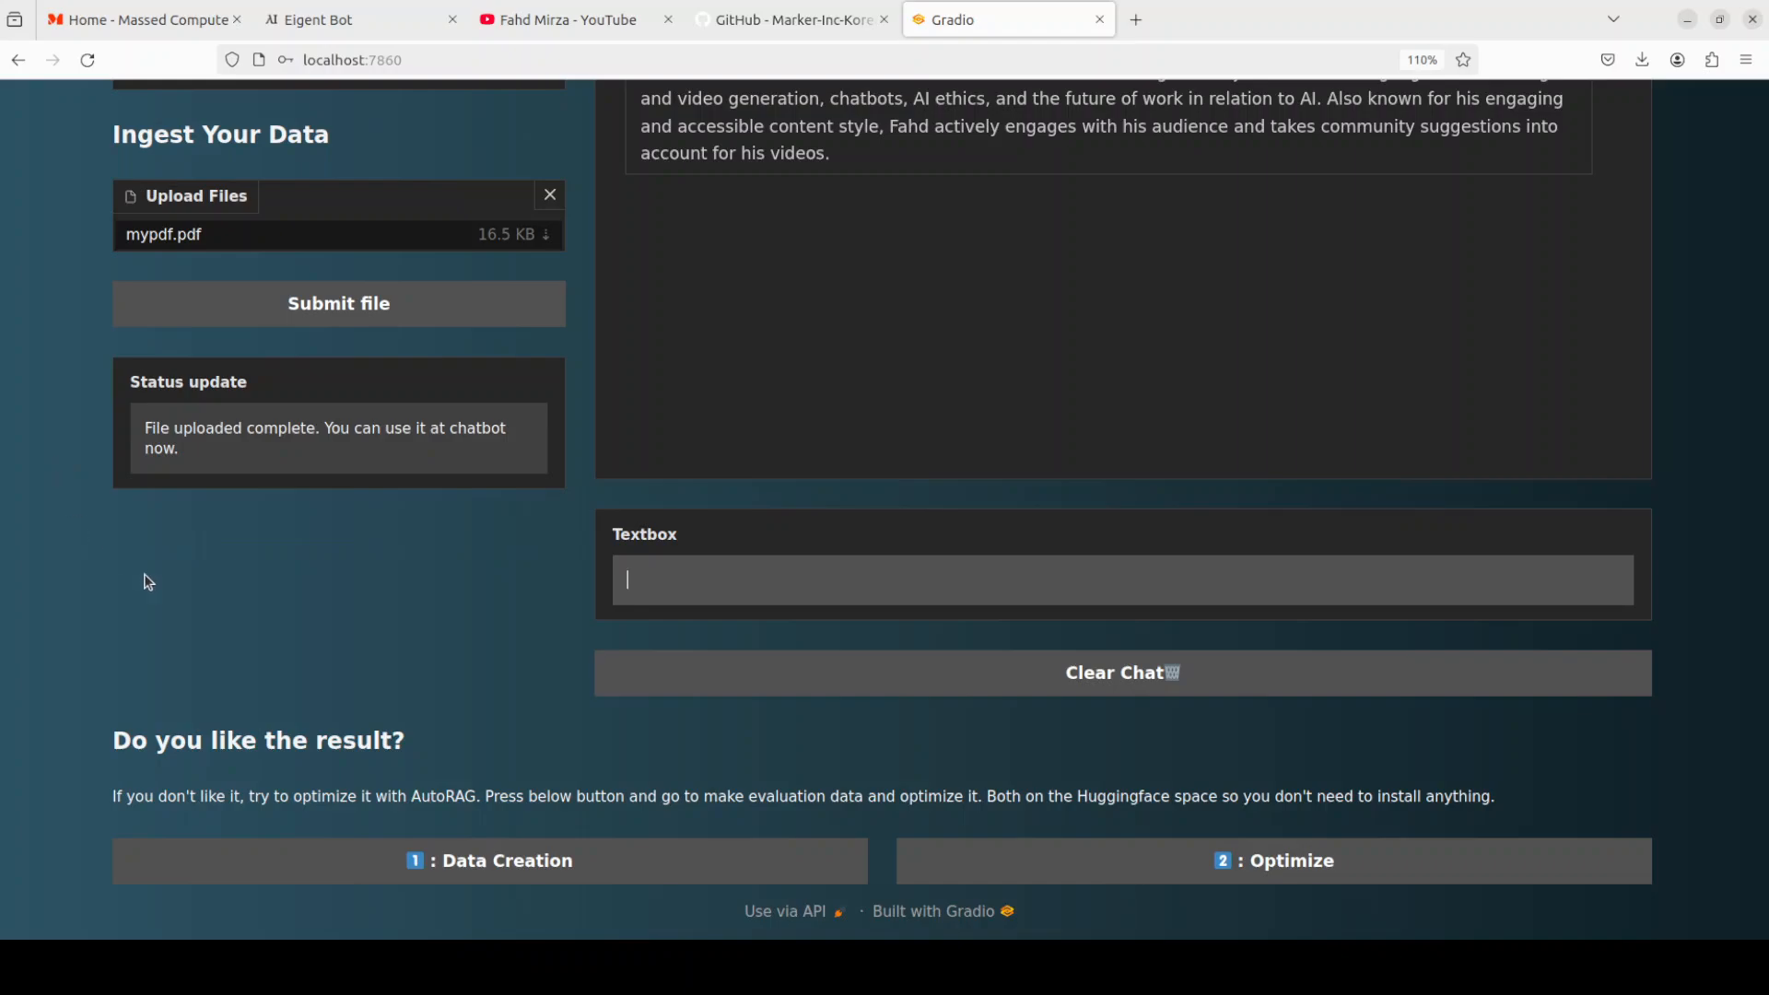
pyautogui.moveTo(383, 609)
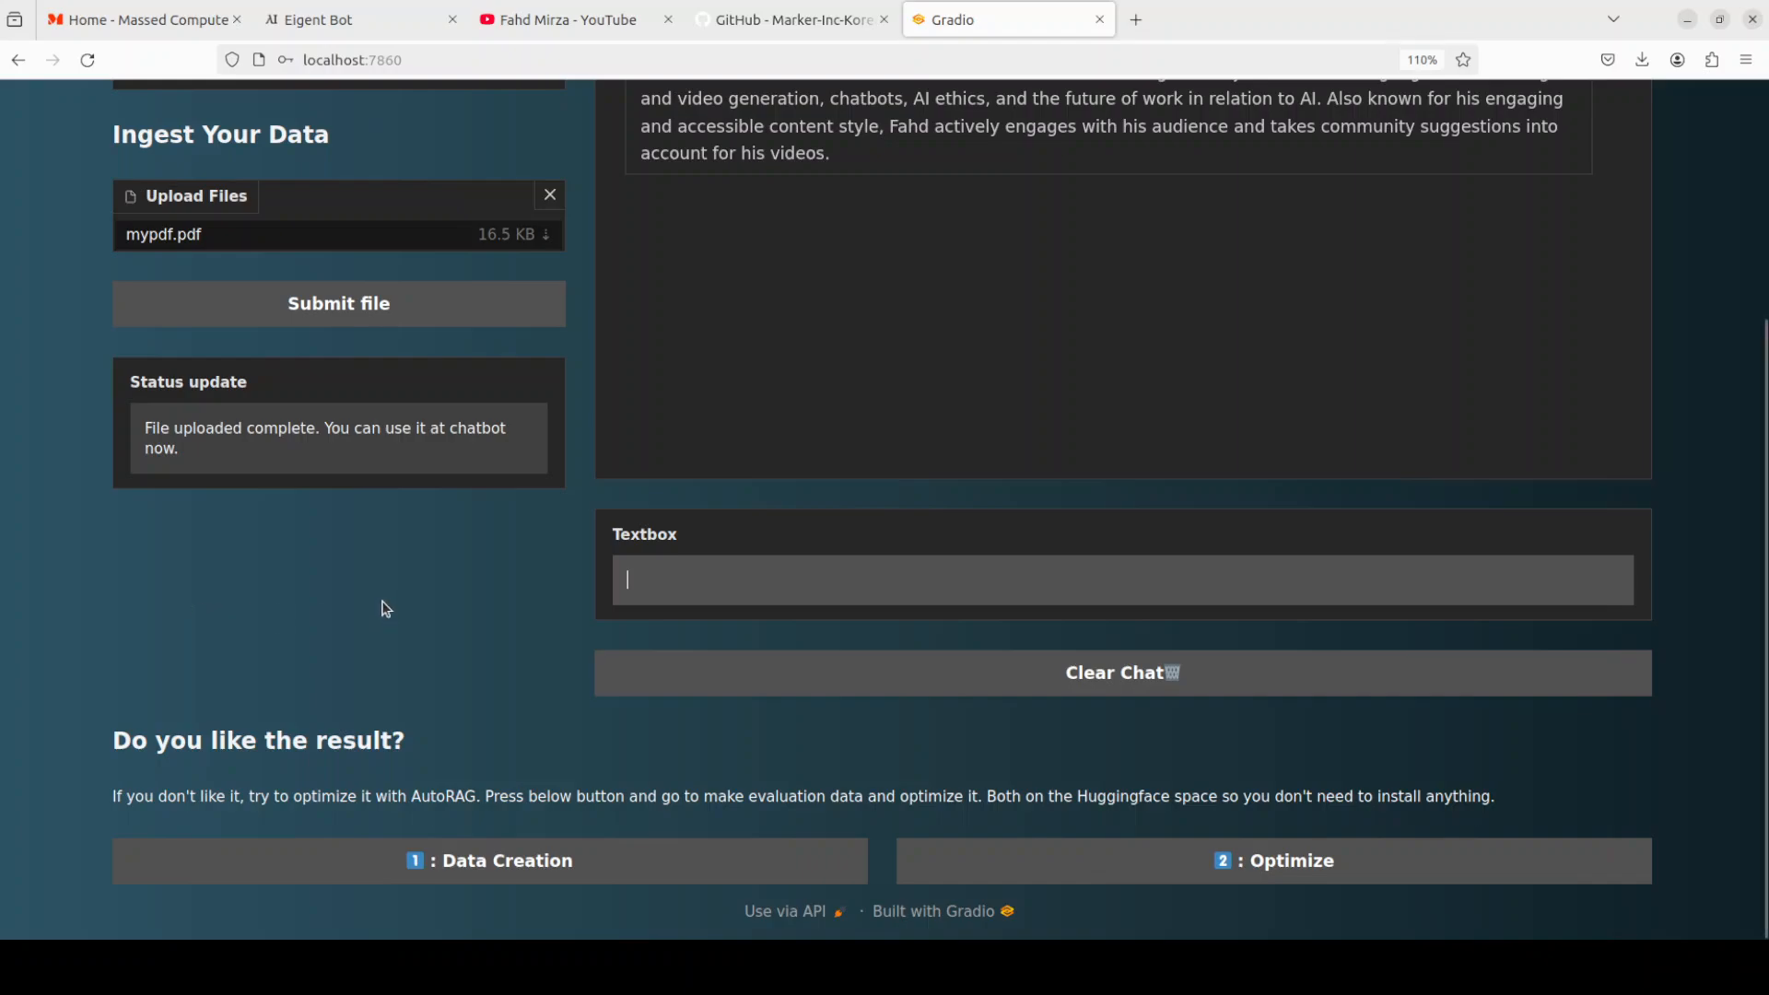
pyautogui.moveTo(1253, 896)
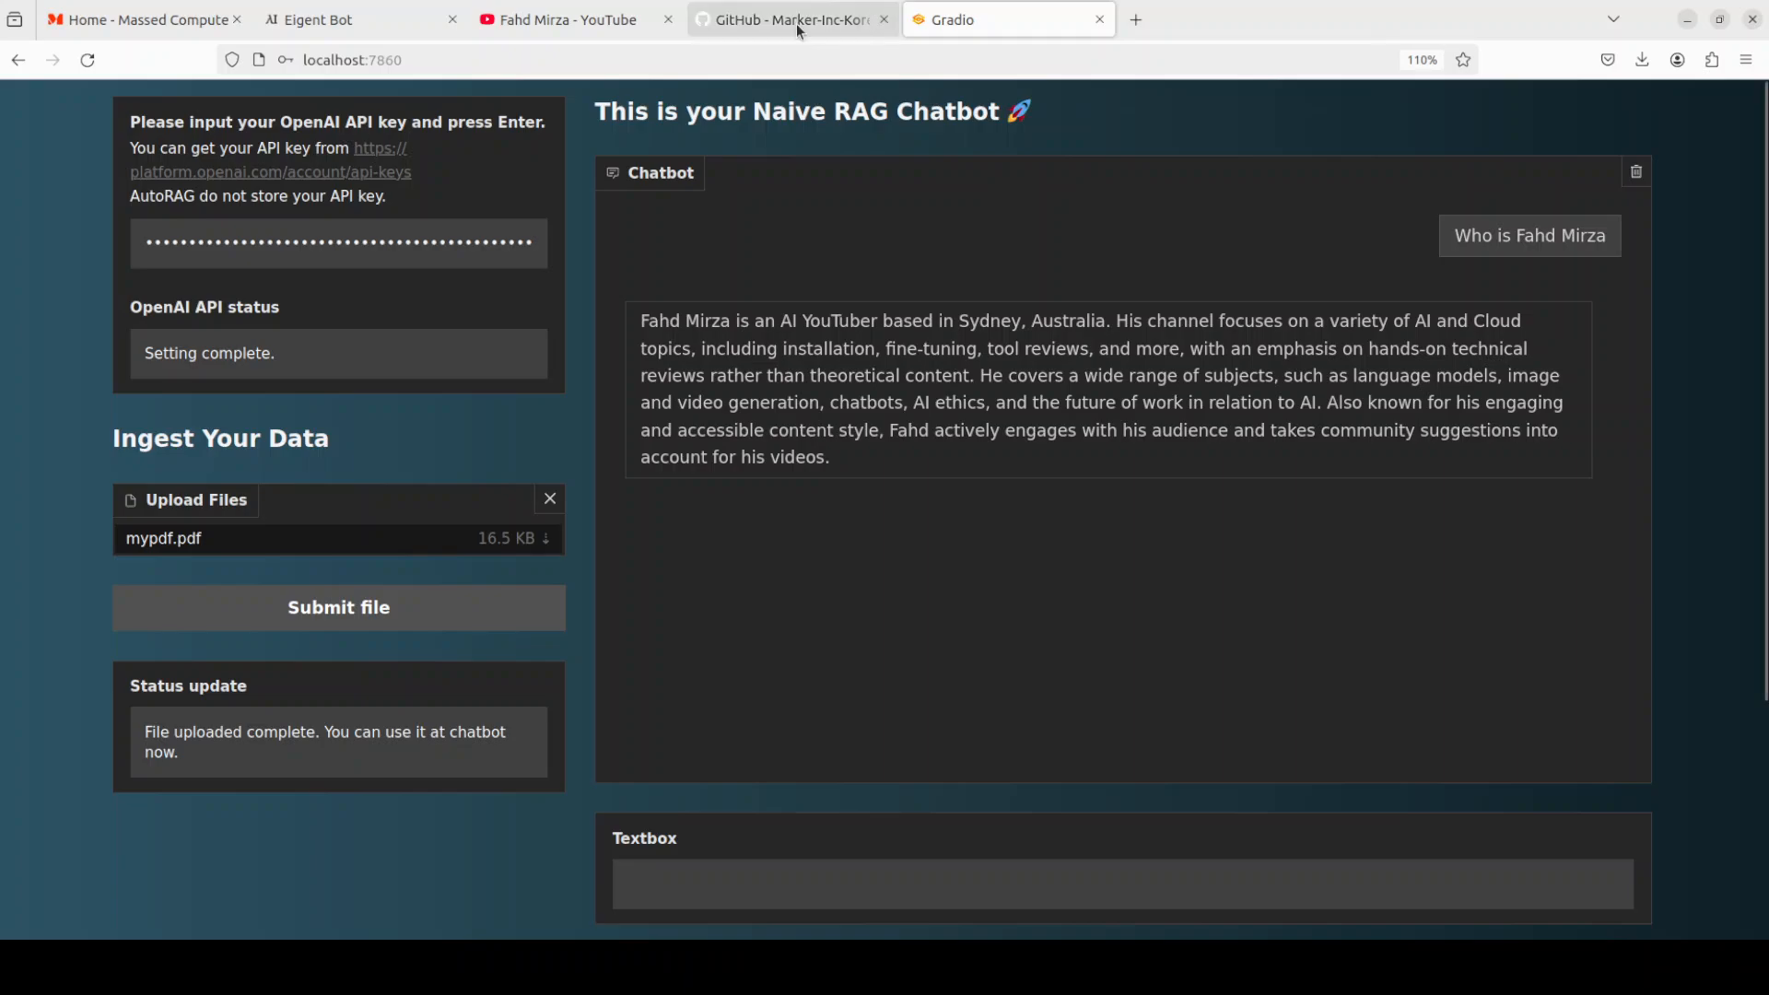
# - Switch to the AutoRAG GitHub repository tab showing the README pipeline diagram
pyautogui.click(789, 19)
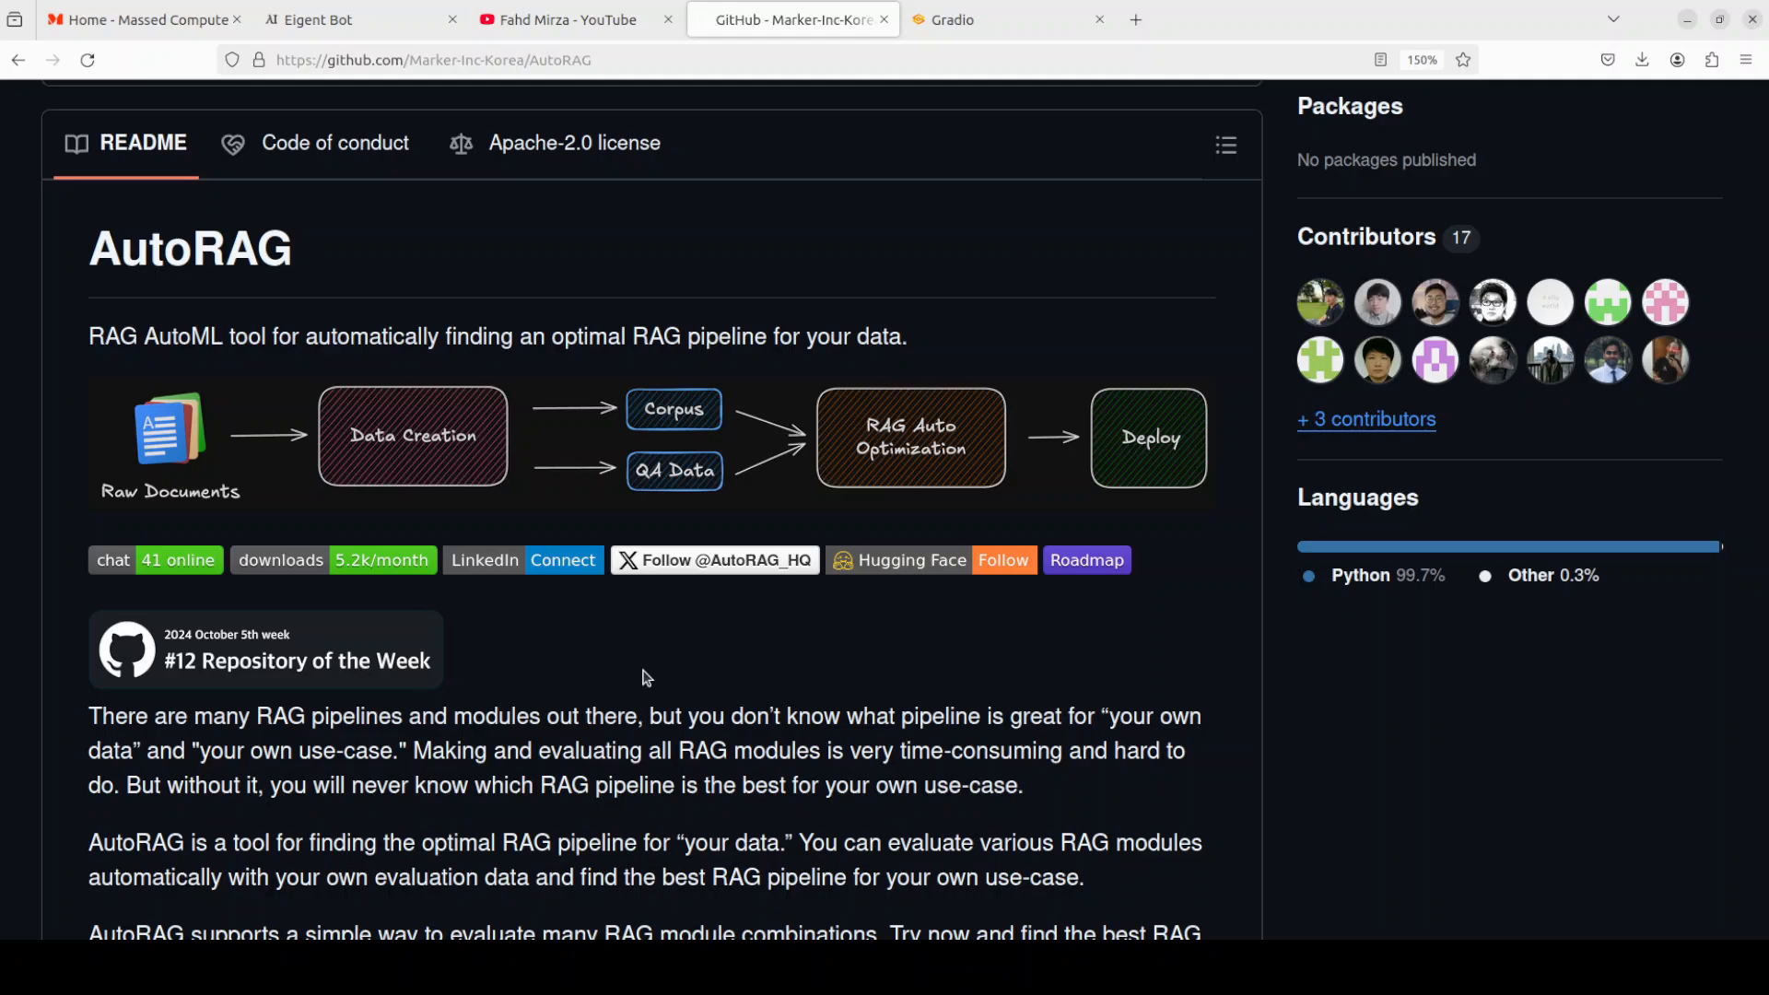
pyautogui.moveTo(727, 689)
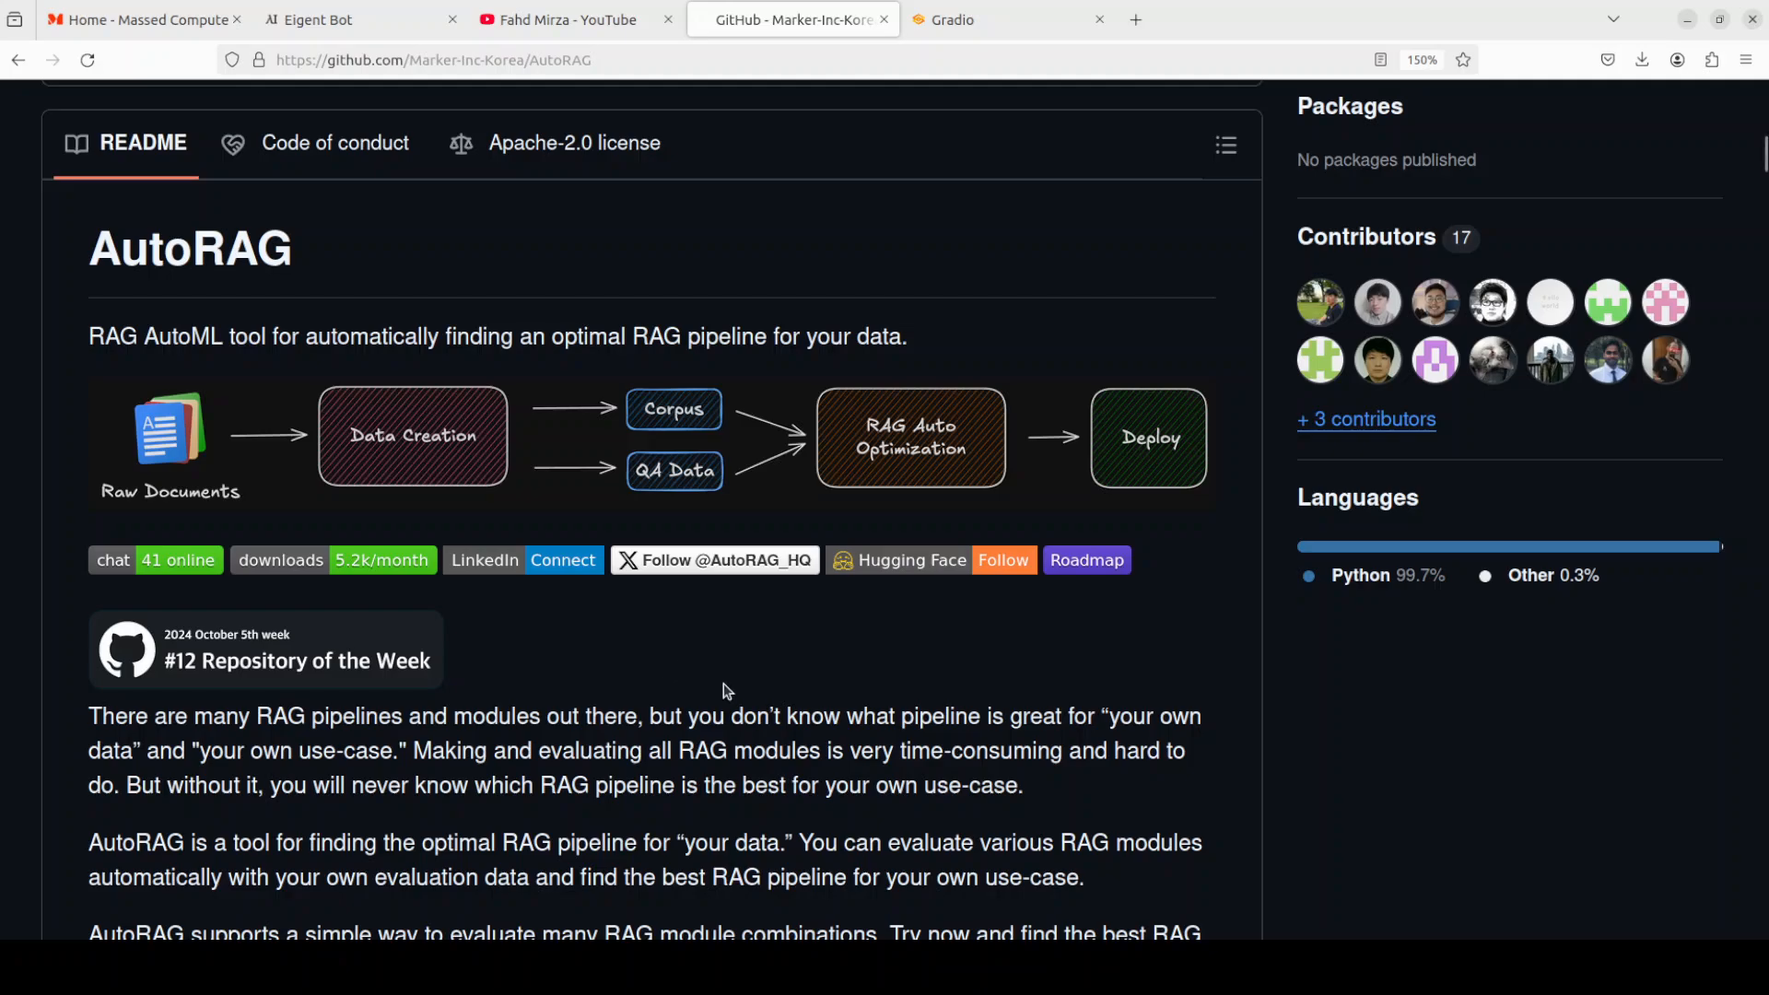